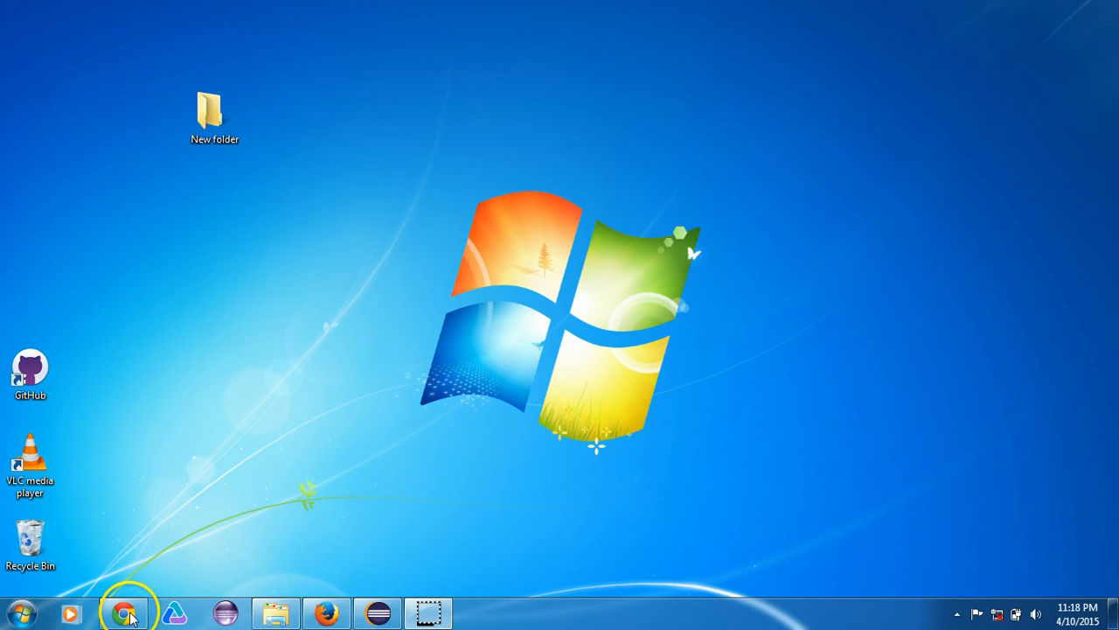
Step: Launch Google Chrome from the taskbar so a new tab is ready
{"action": "left_click", "coordinate": [126, 612]}
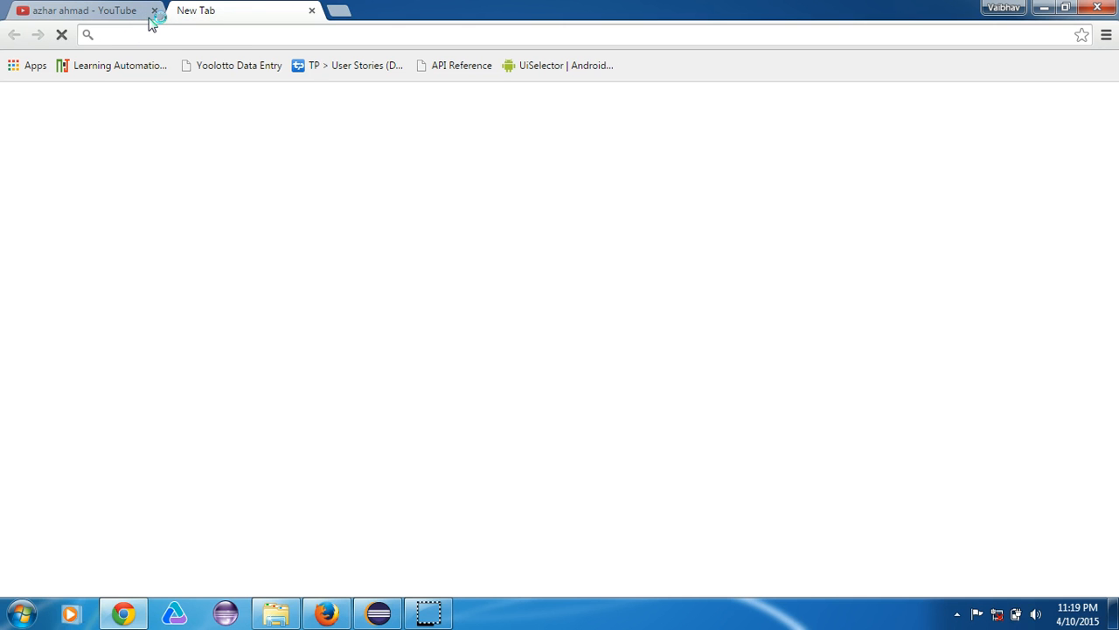
Step: Close the YouTube tab and search Google for 'google android api wikipedia' from the omnibox
{"action": "left_click", "coordinate": [154, 11]}
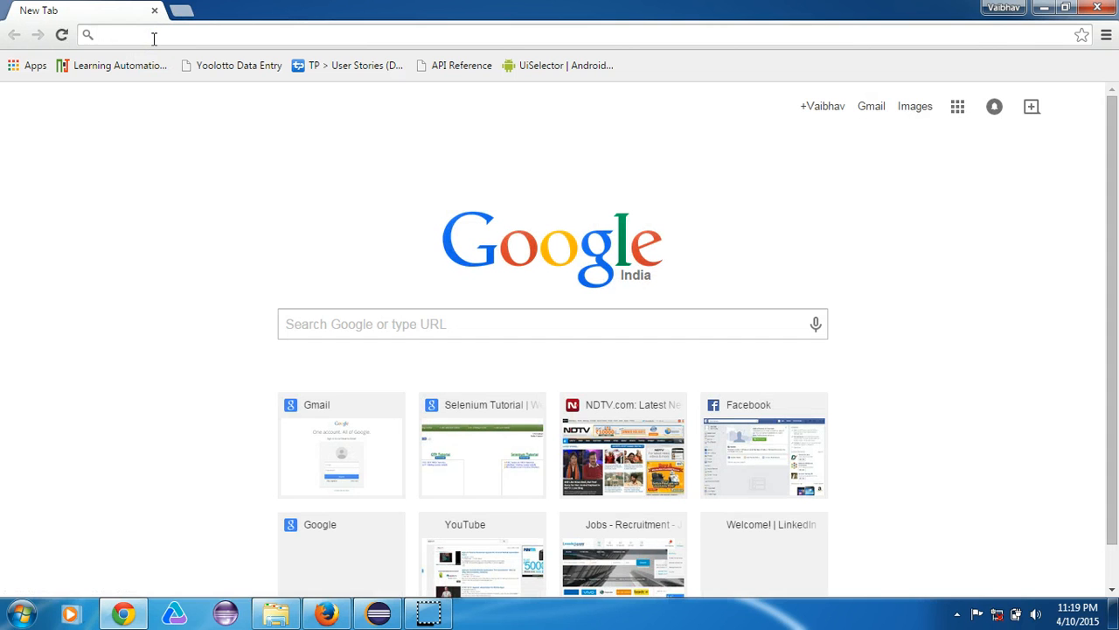
{"action": "type", "text": "appium.io"}
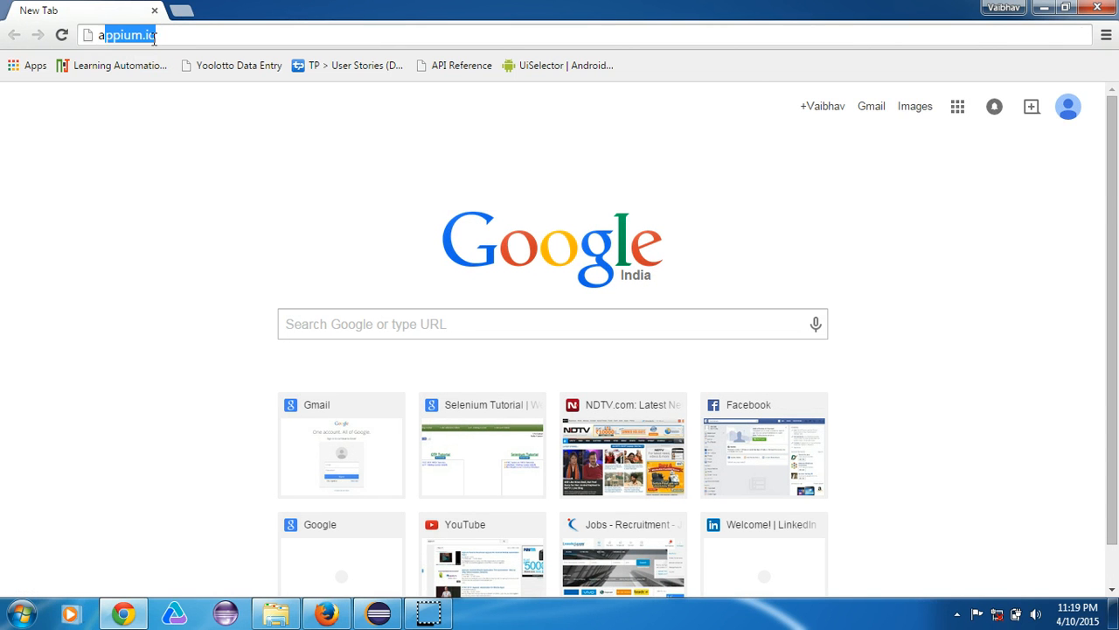
{"action": "type", "text": "android api"}
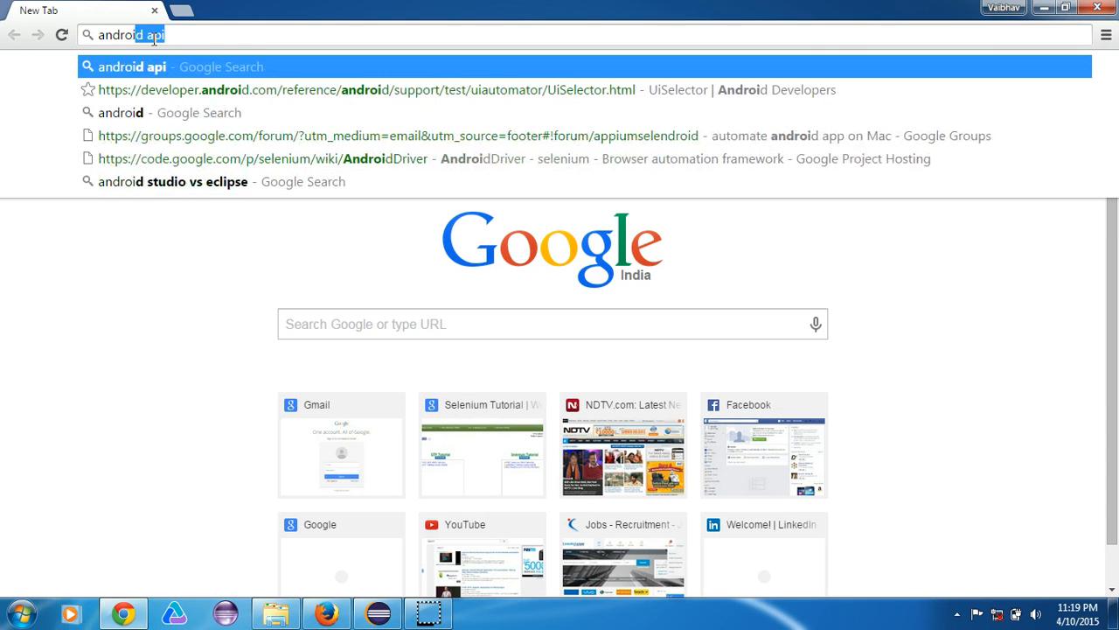
{"action": "key", "text": "backspace"}
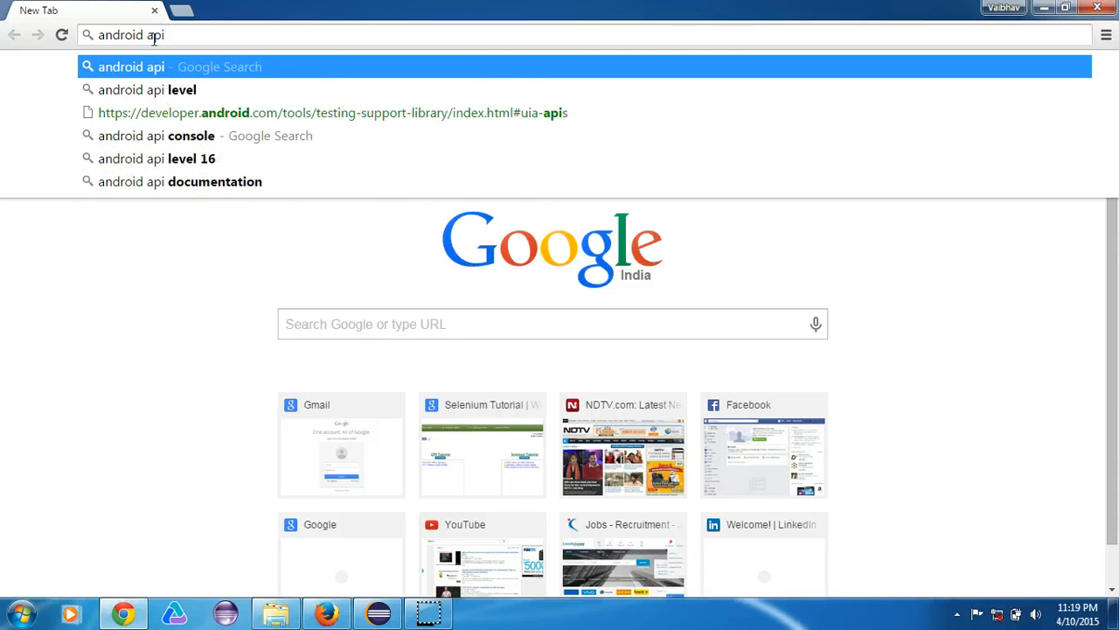
{"action": "type", "text": "wili"}
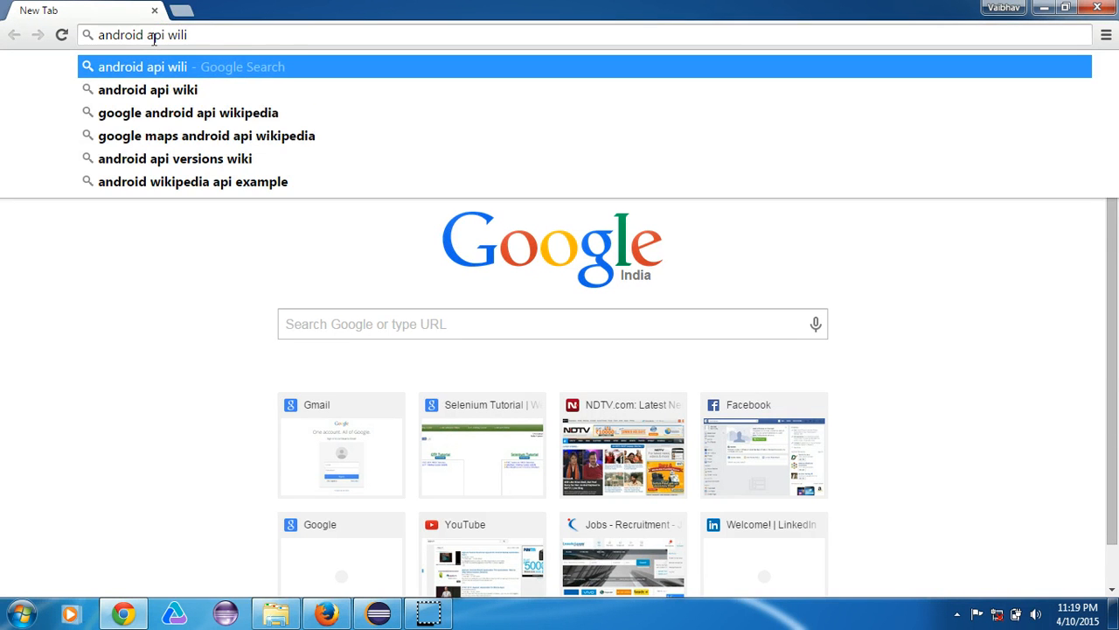
{"action": "left_click", "coordinate": [187, 112]}
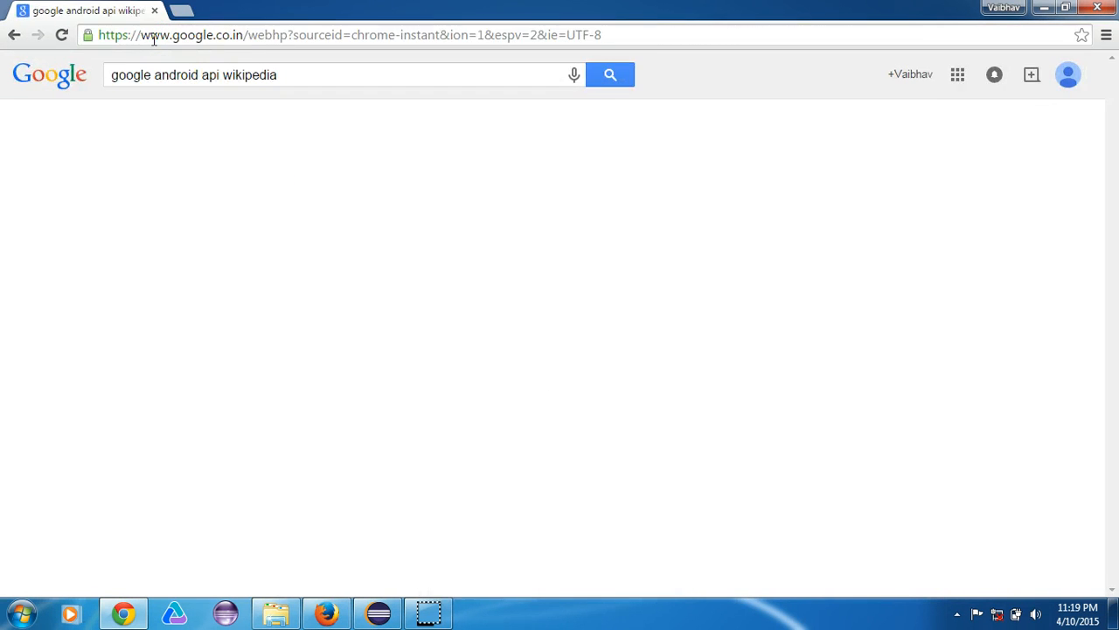
Step: Open the Wikipedia 'Android version history' article from the results
{"action": "left_click", "coordinate": [608, 74]}
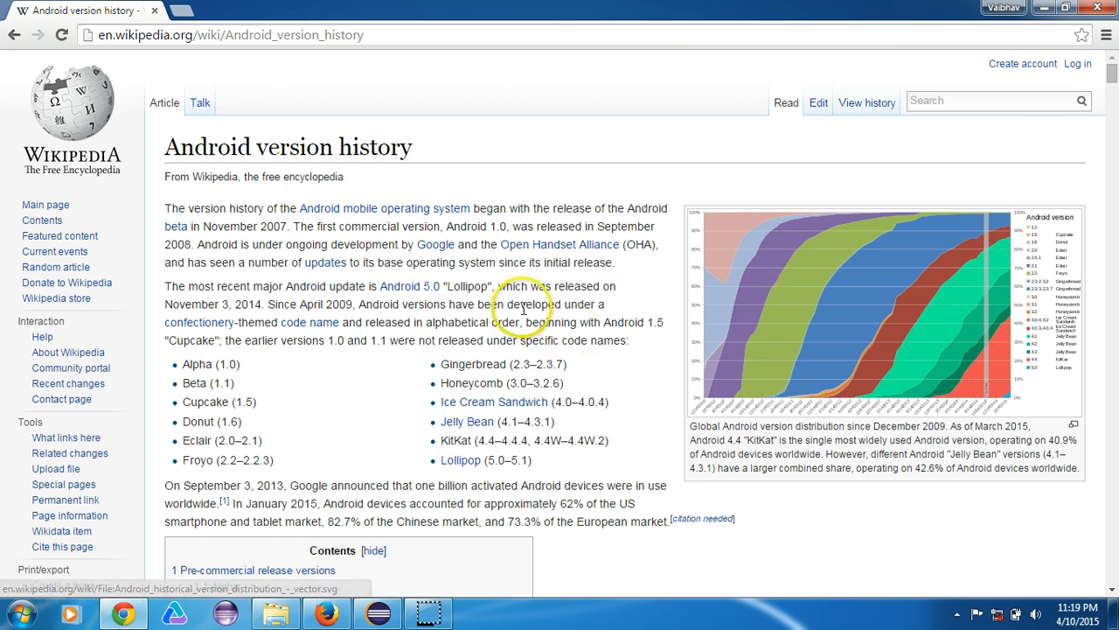
Step: Bring the Contents box listing versions by API level into view
{"action": "scroll", "scroll_direction": "down", "scroll_amount": 3}
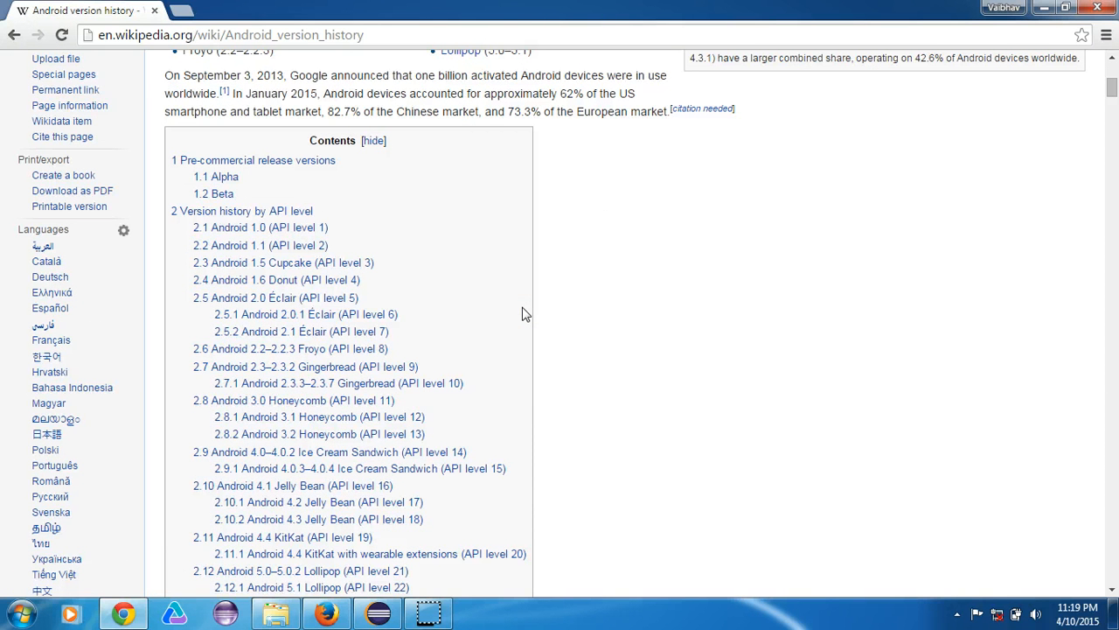
{"action": "mouse_move", "coordinate": [178, 231]}
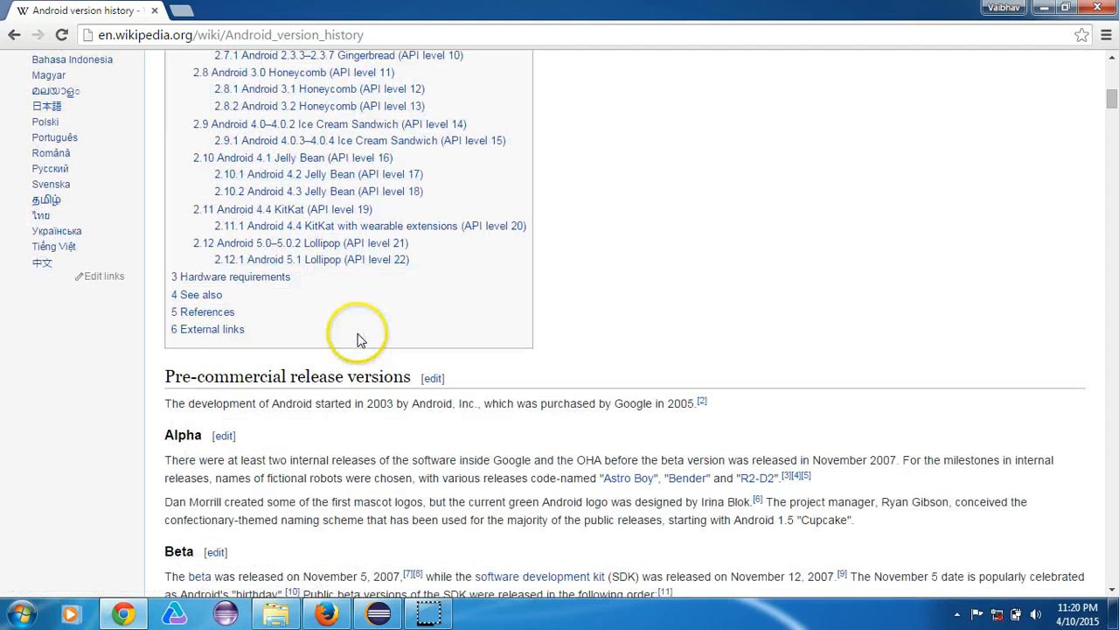
{"action": "mouse_move", "coordinate": [192, 269]}
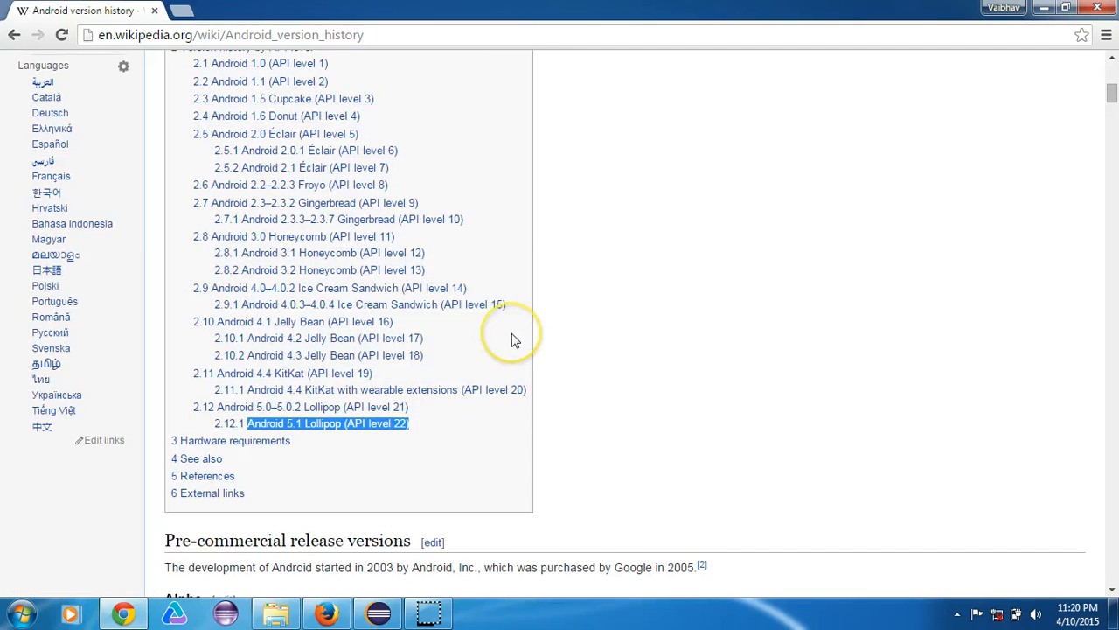
{"action": "mouse_move", "coordinate": [542, 341]}
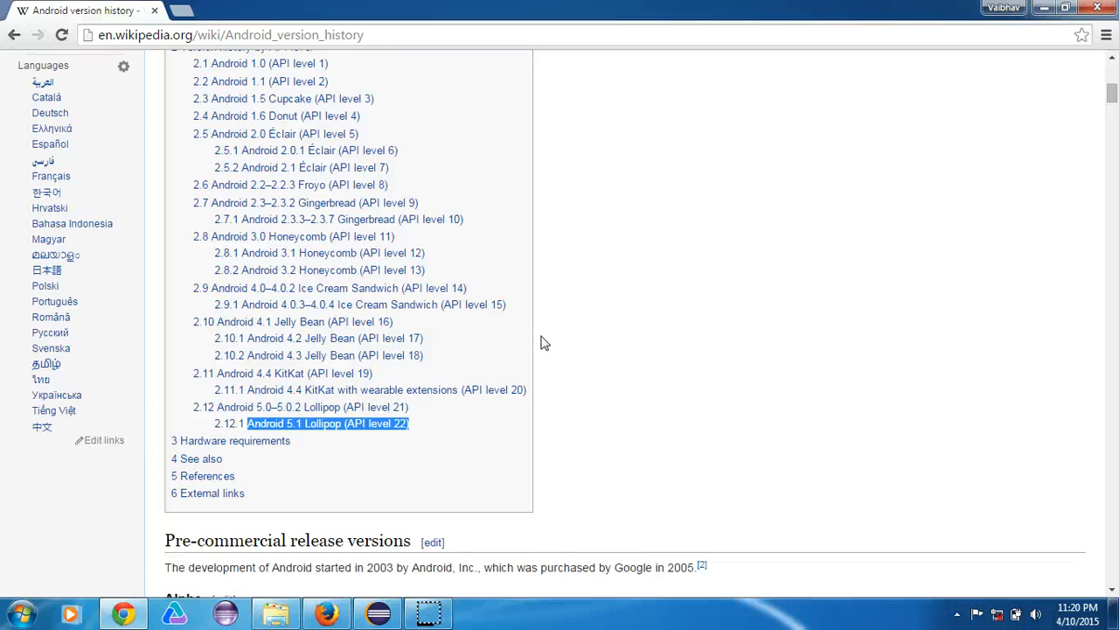
{"action": "left_click", "coordinate": [428, 427]}
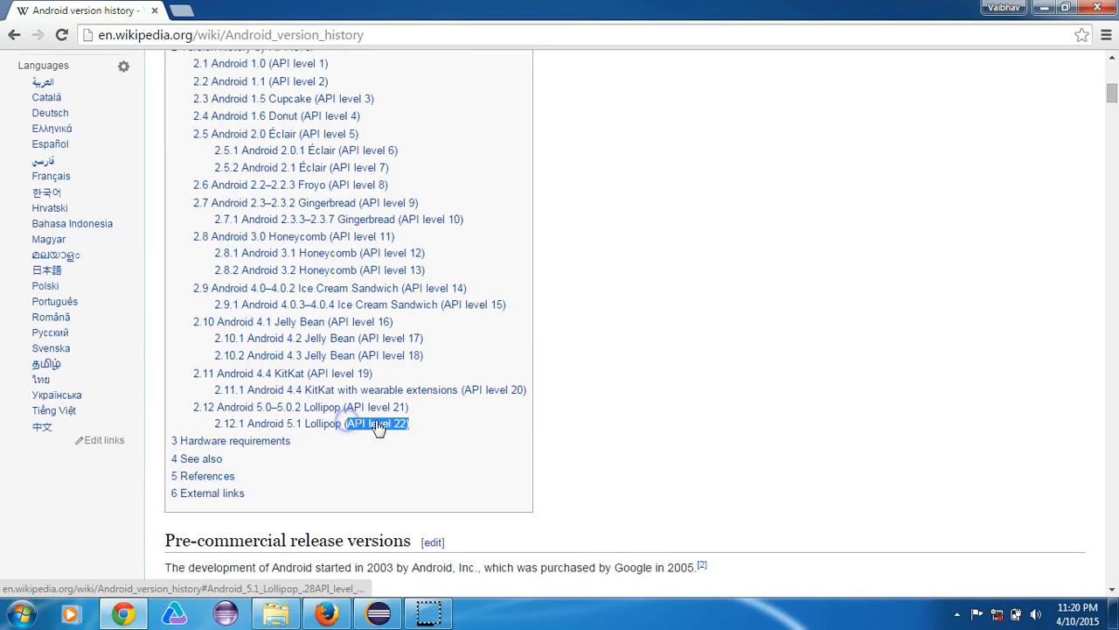
{"action": "left_click", "coordinate": [17, 614]}
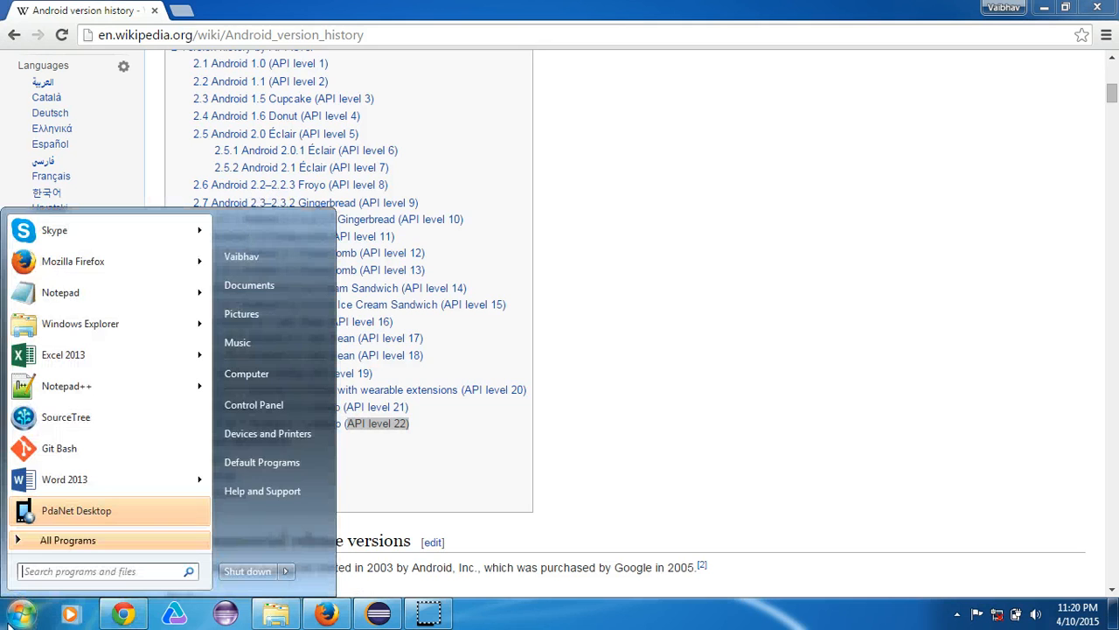
{"action": "type", "text": "paint"}
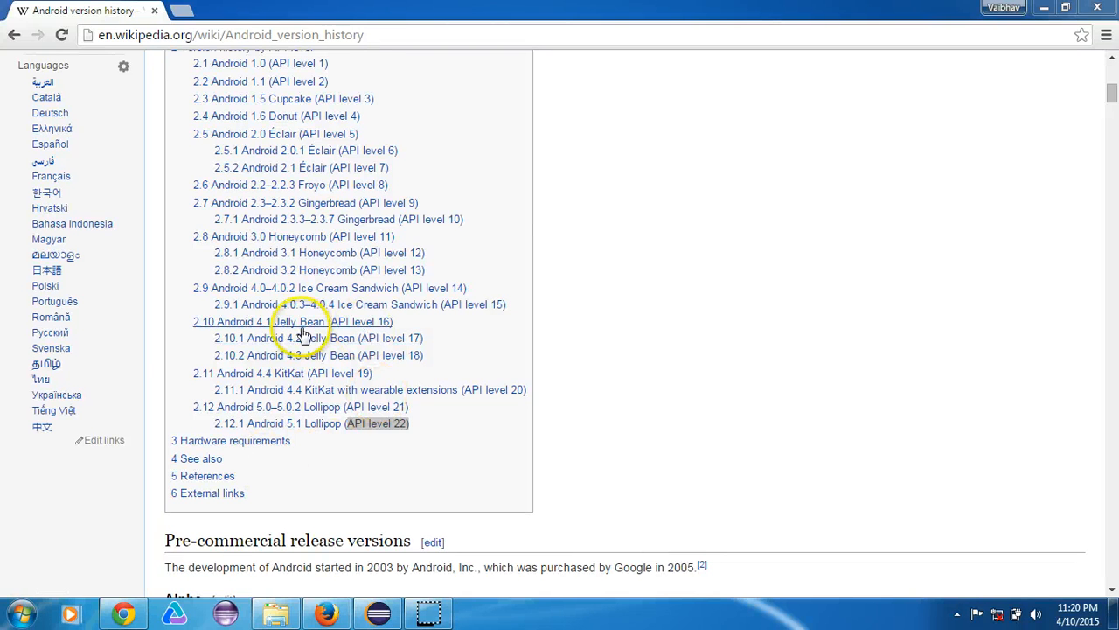
{"action": "left_click", "coordinate": [477, 612]}
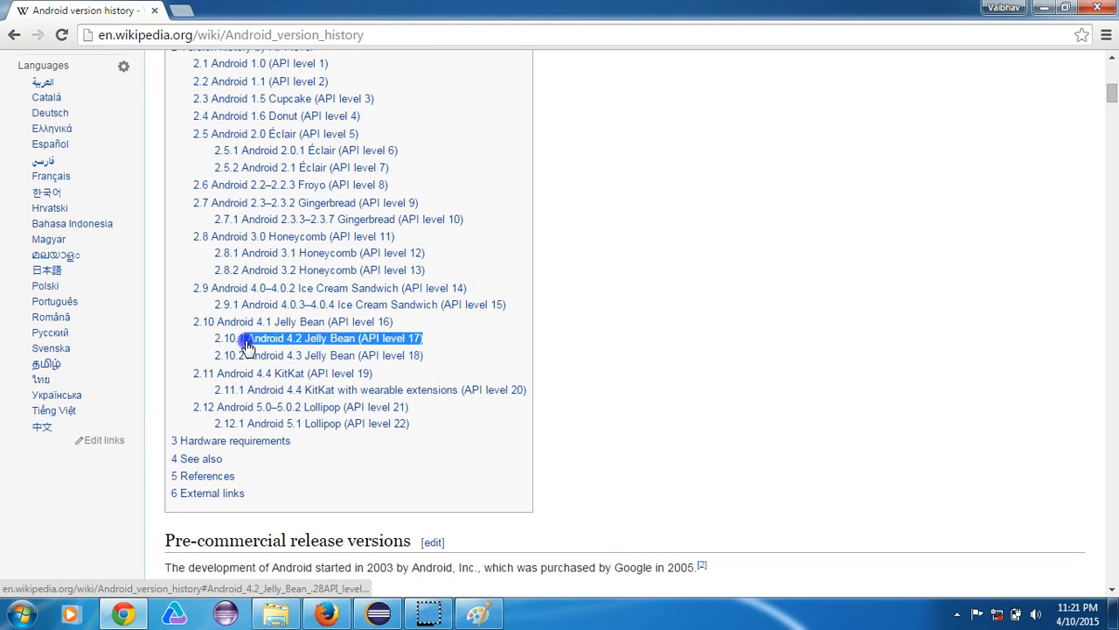
{"action": "mouse_move", "coordinate": [245, 121]}
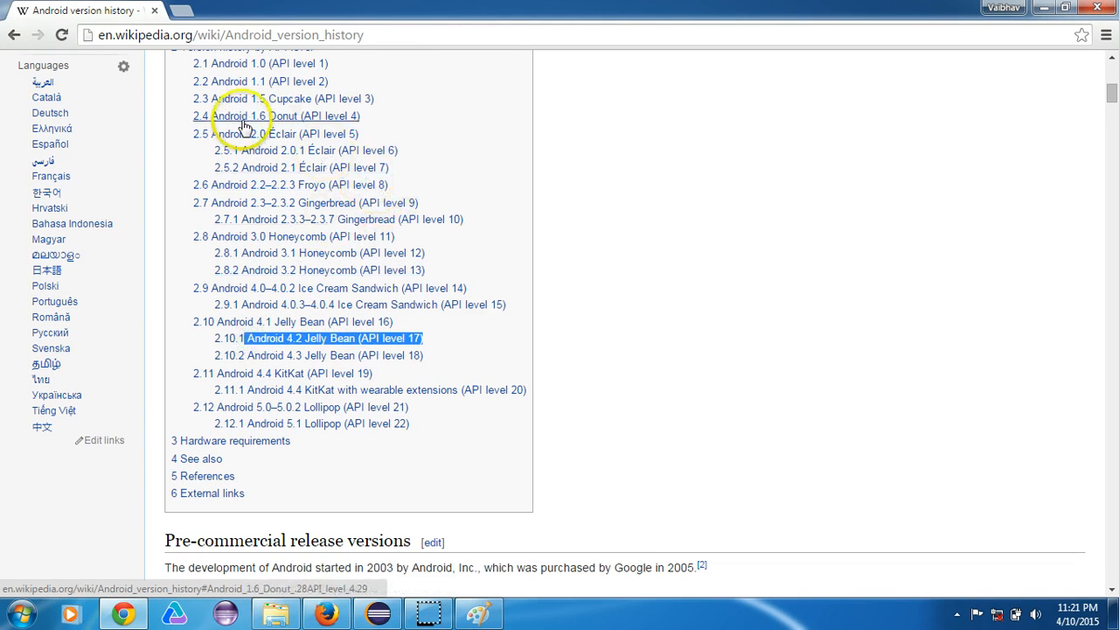
{"action": "left_click", "coordinate": [201, 115]}
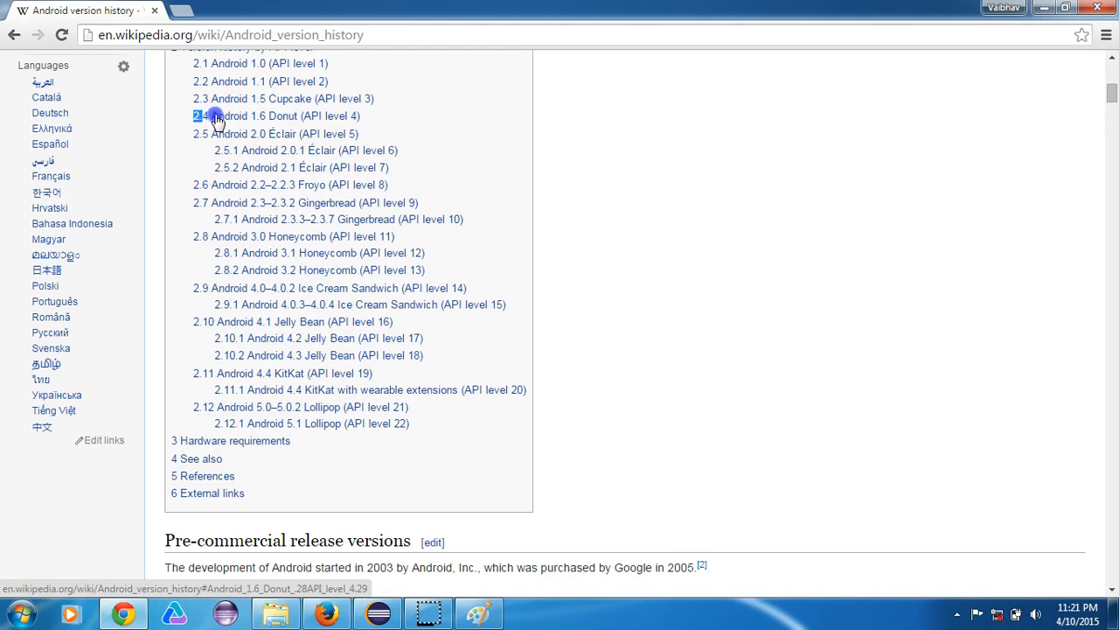
{"action": "left_click_drag", "start_coordinate": [210, 115], "coordinate": [376, 154]}
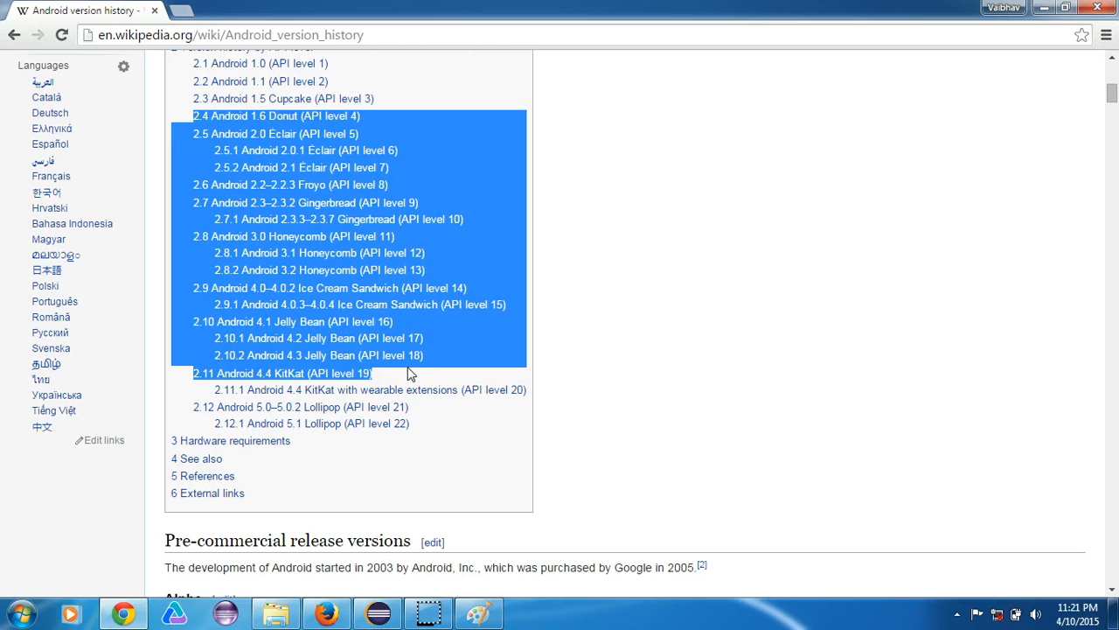
{"action": "mouse_move", "coordinate": [434, 331]}
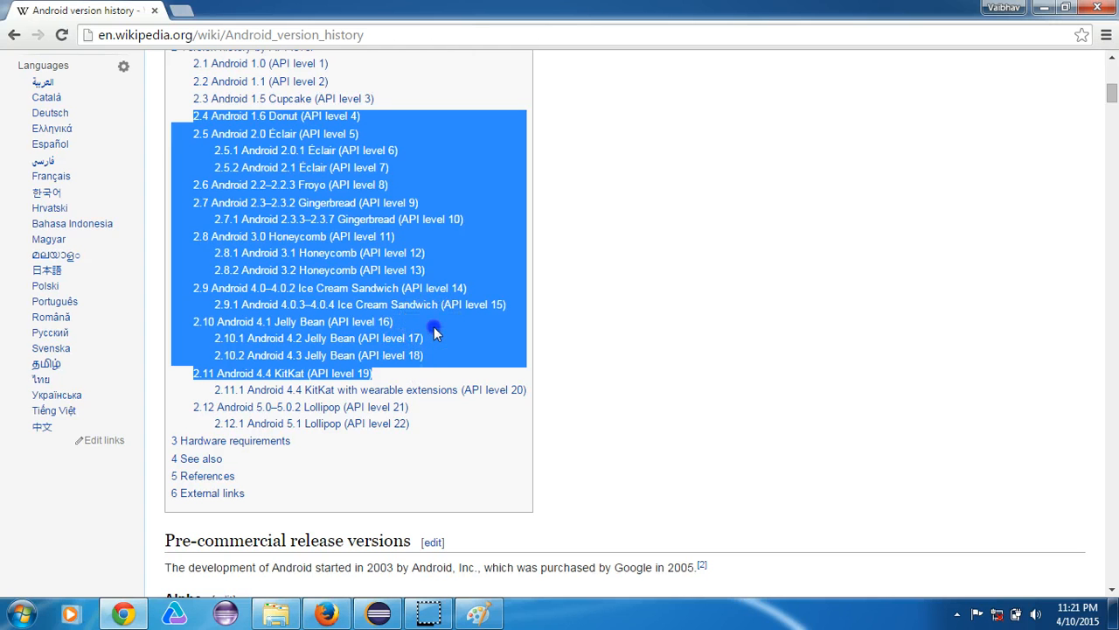
{"action": "left_click", "coordinate": [226, 338]}
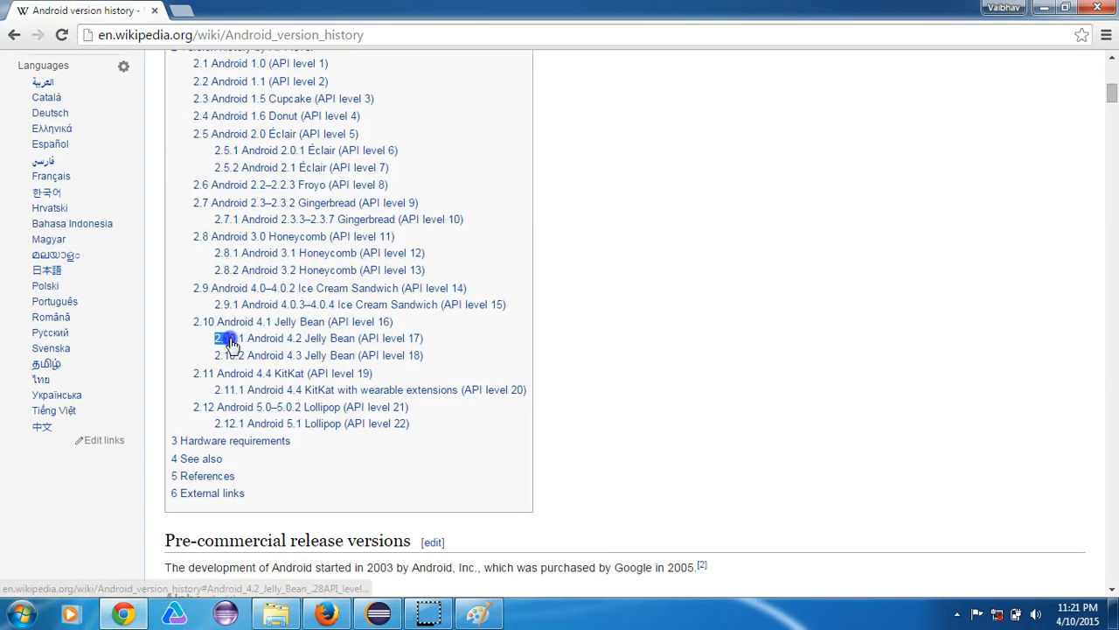
Step: Highlight the contents entries from 4.2 Jelly Bean (API 17) to 5.1 Lollipop (API 22)
{"action": "left_click_drag", "start_coordinate": [229, 337], "coordinate": [435, 406]}
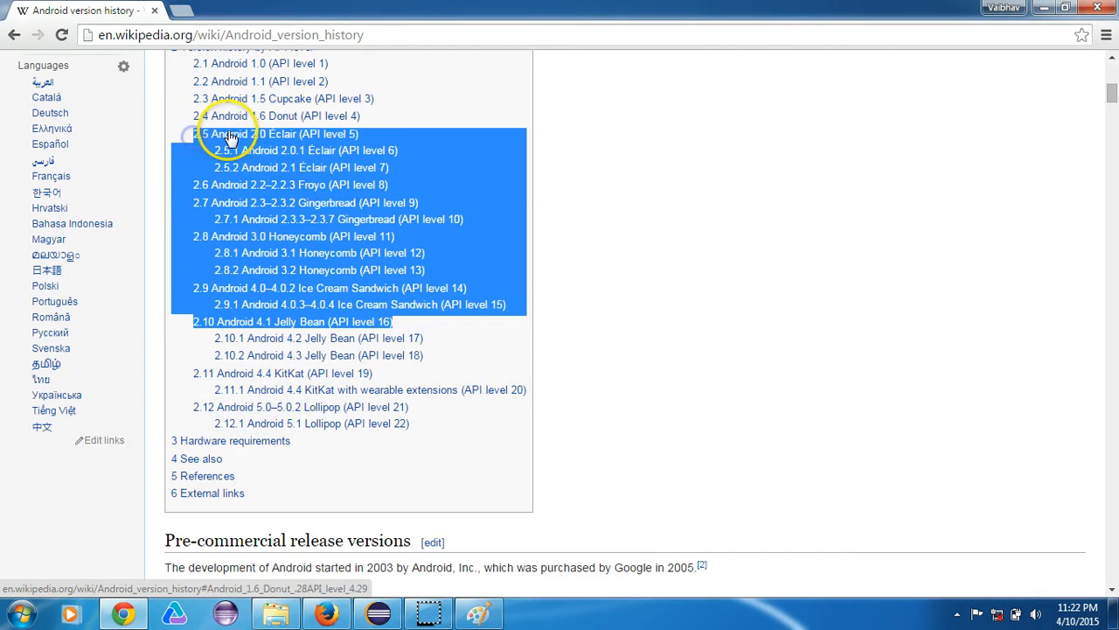
{"action": "mouse_move", "coordinate": [341, 271]}
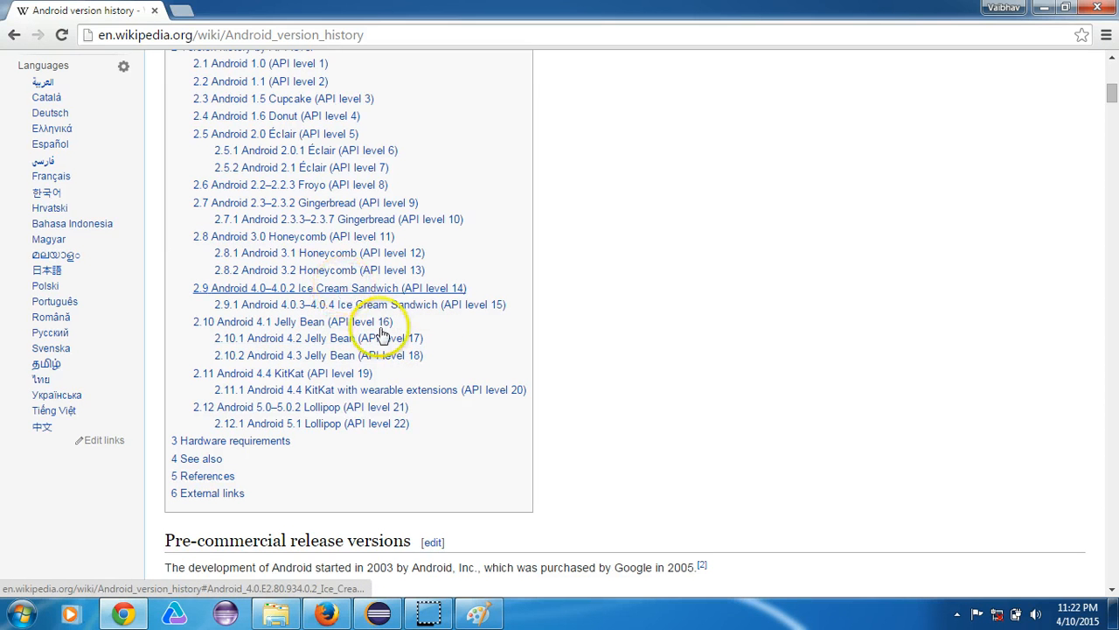
{"action": "mouse_move", "coordinate": [399, 297]}
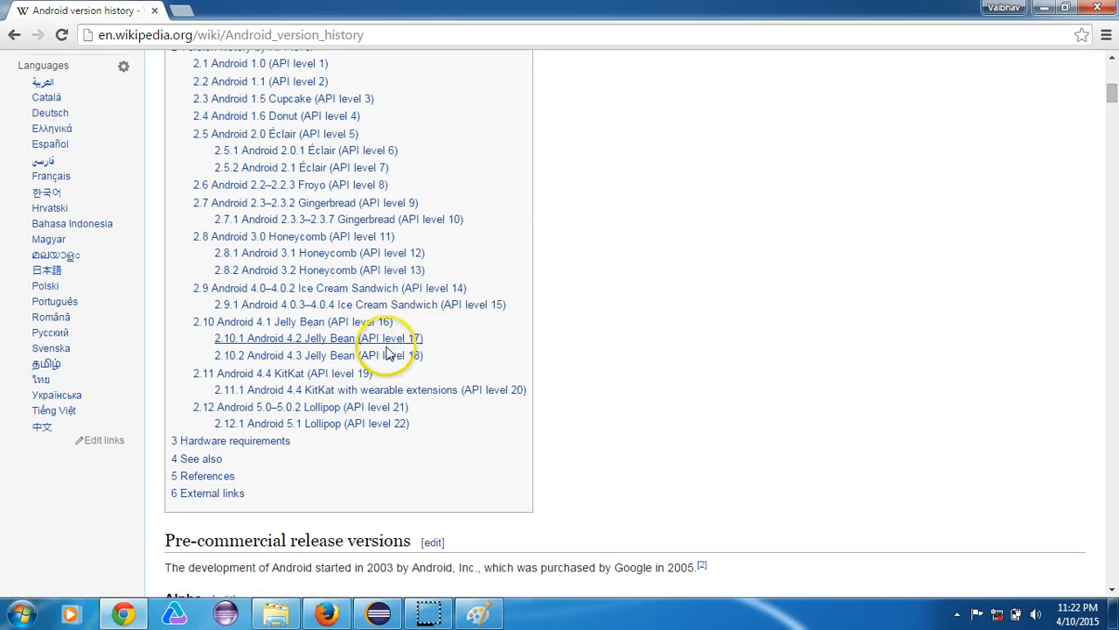
{"action": "mouse_move", "coordinate": [367, 355]}
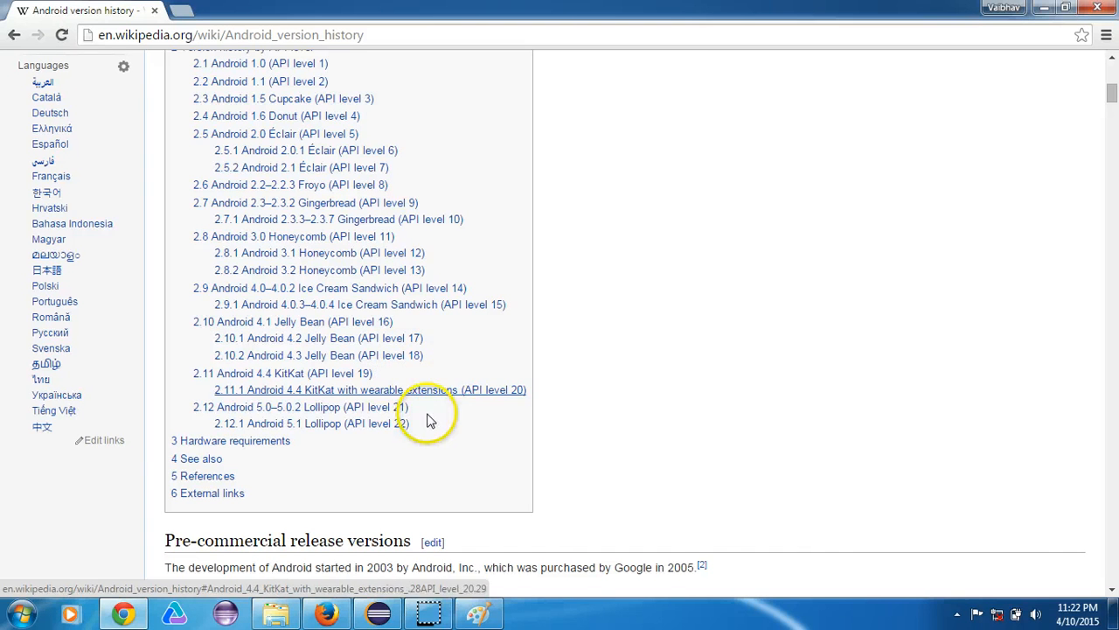
{"action": "left_click", "coordinate": [426, 420]}
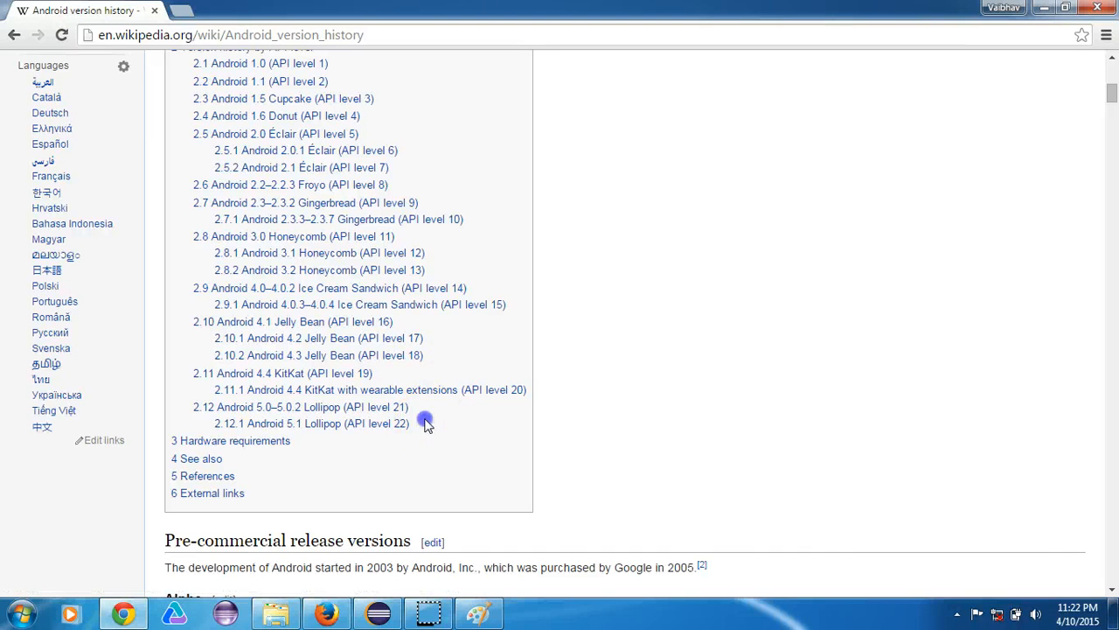
{"action": "left_click_drag", "start_coordinate": [192, 350], "coordinate": [409, 423]}
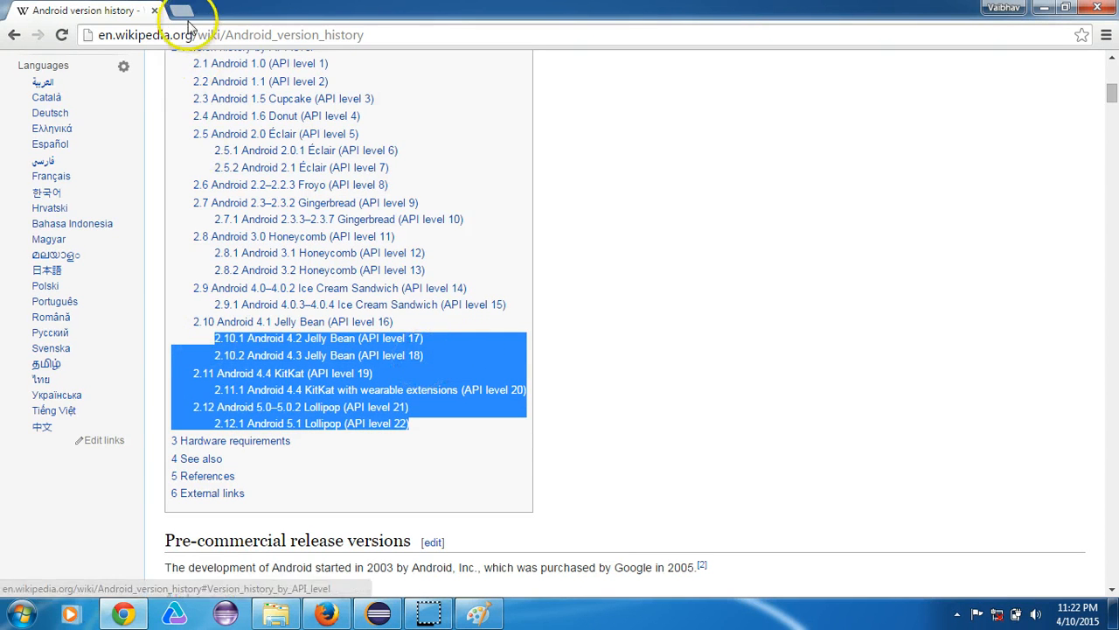
Step: In a new tab, search for selendroid and open 'Selendroid: Selenium for Android'
{"action": "left_click", "coordinate": [184, 11]}
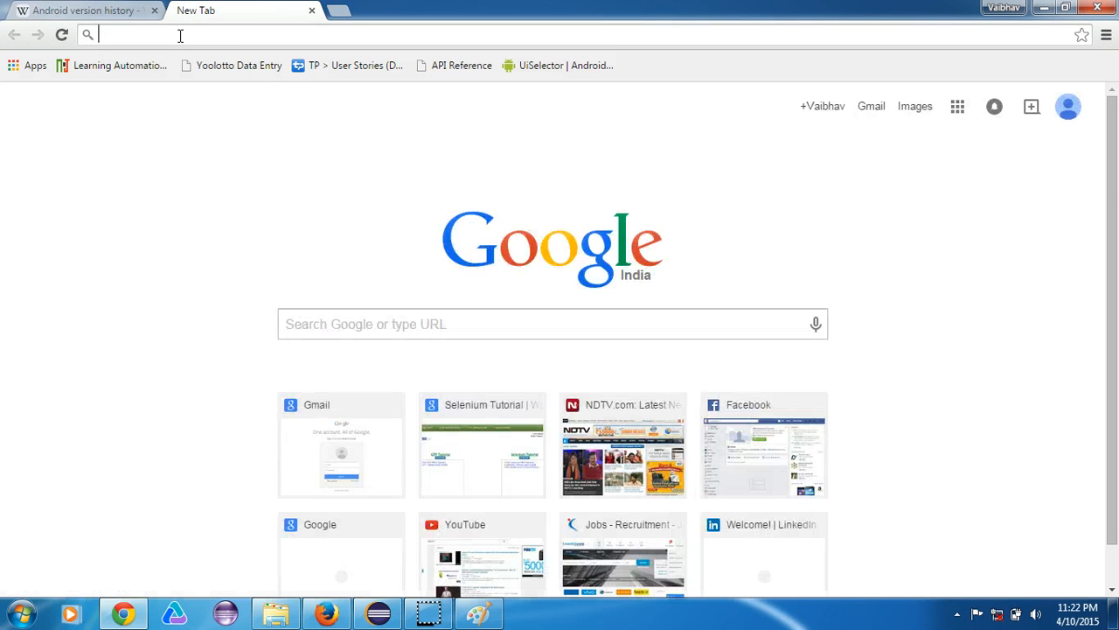
{"action": "type", "text": "sle"}
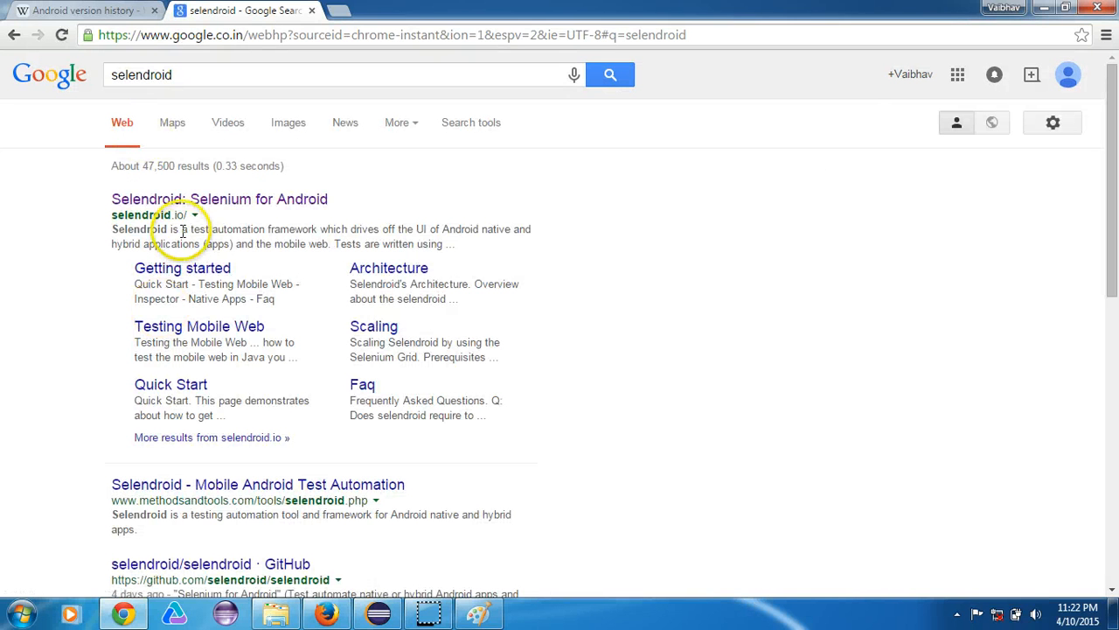
{"action": "left_click", "coordinate": [221, 200]}
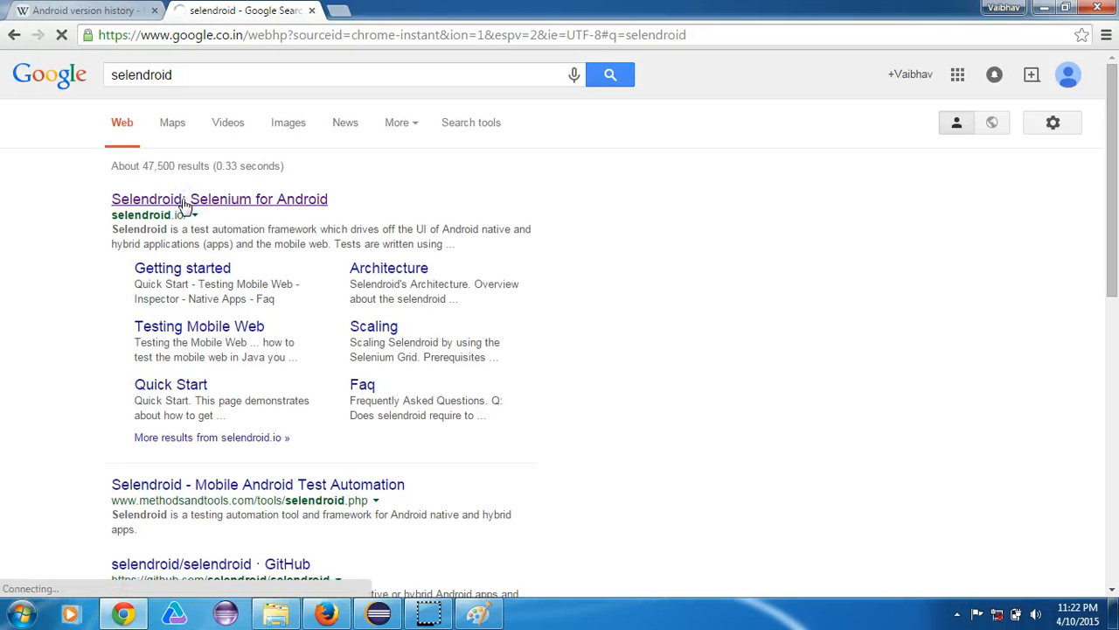
{"action": "left_click", "coordinate": [219, 199]}
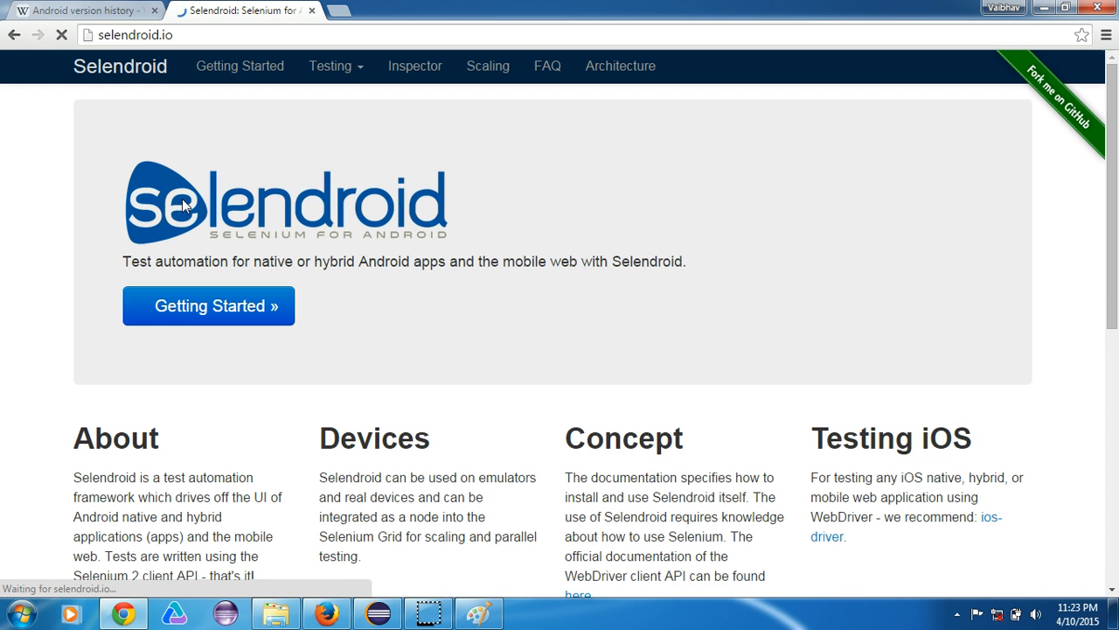
Step: Highlight Selendroid's 'Multiple Android target API support (10 to 19)' and return to Wikipedia
{"action": "scroll", "scroll_direction": "down", "scroll_amount": 3}
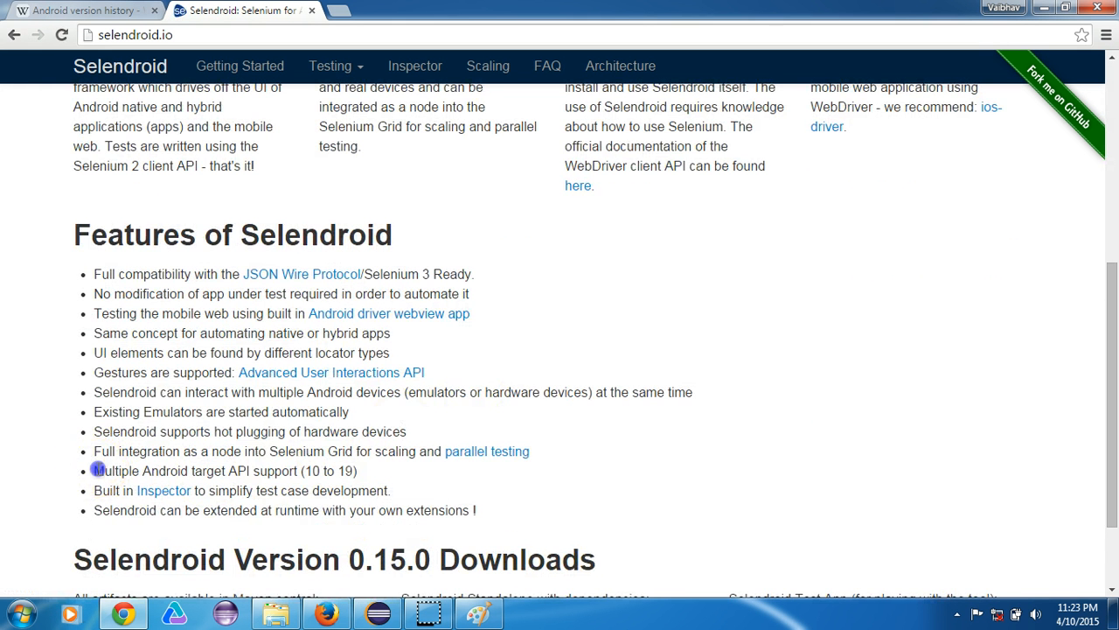
{"action": "left_click_drag", "start_coordinate": [96, 470], "coordinate": [210, 470]}
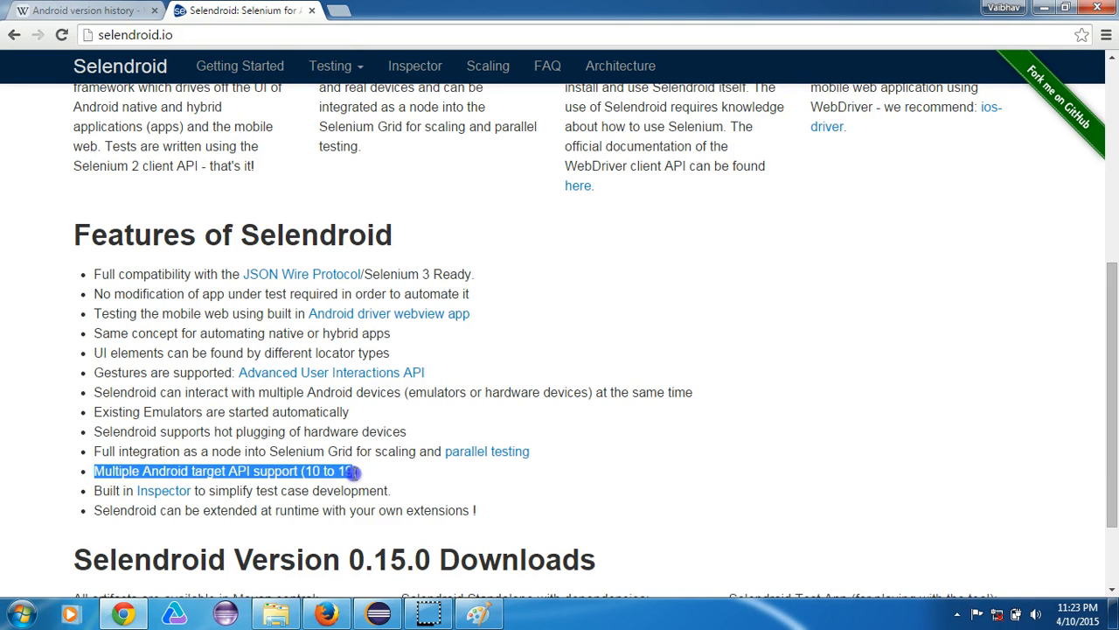
{"action": "left_click", "coordinate": [78, 11]}
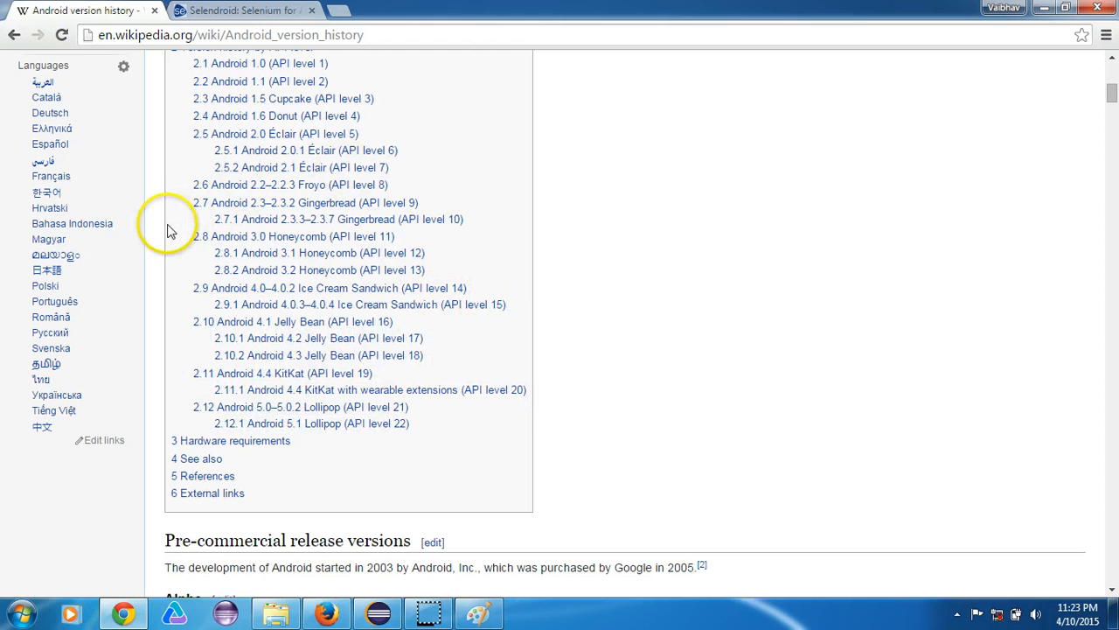
Step: Highlight the contents entries from Gingerbread 2.3.3 (API 10) to KitKat (API 19)
{"action": "left_click_drag", "start_coordinate": [217, 219], "coordinate": [416, 322]}
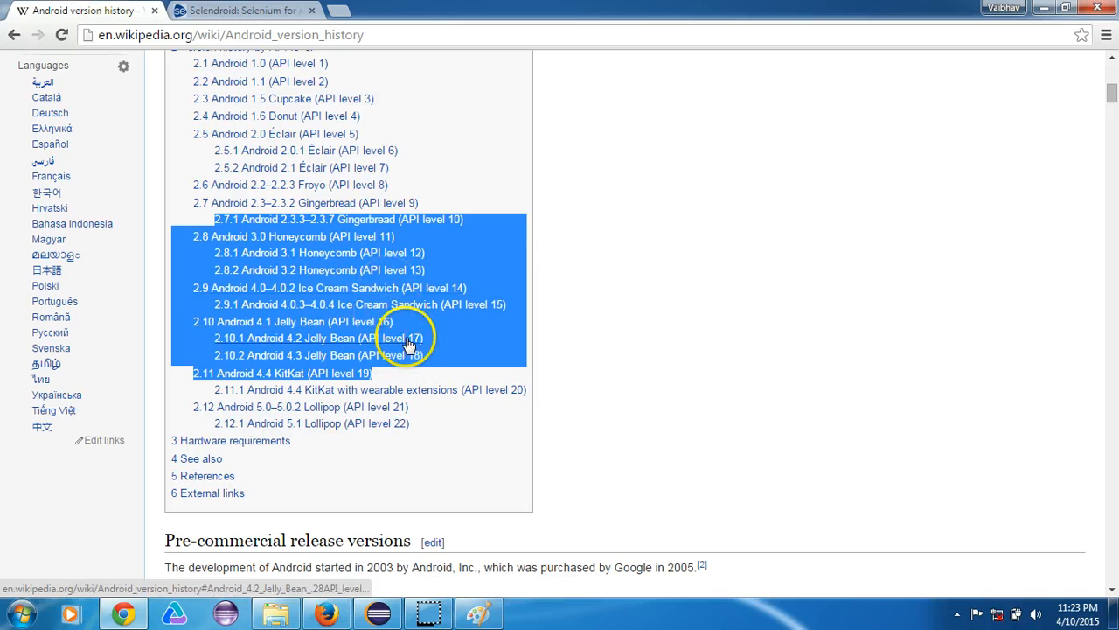
{"action": "mouse_move", "coordinate": [383, 378]}
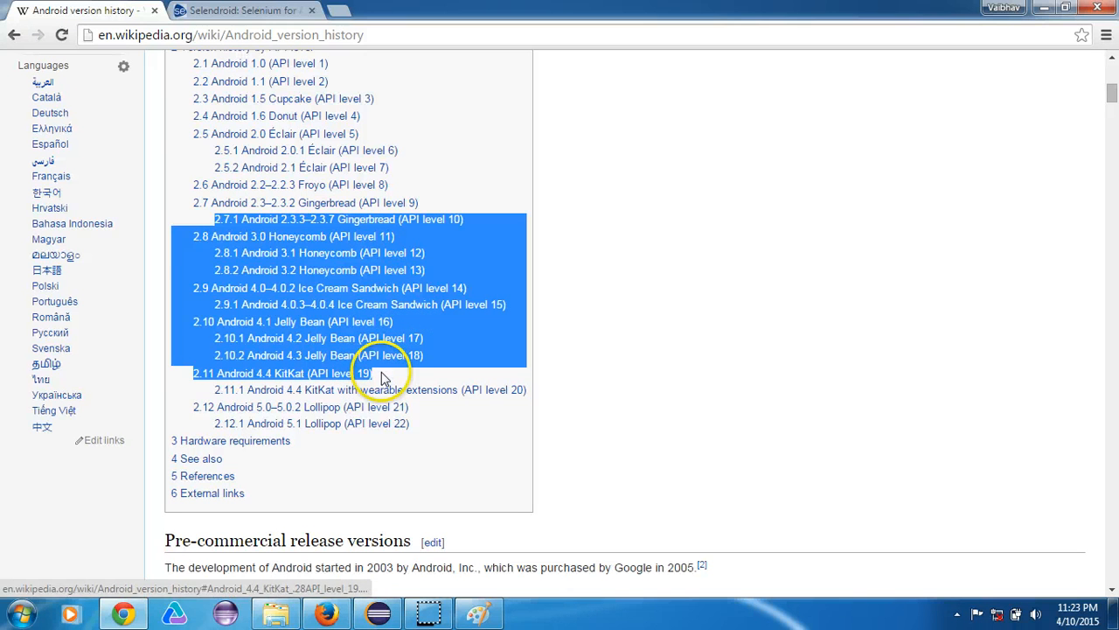
{"action": "mouse_move", "coordinate": [349, 98]}
{"action": "type", "text": "a"}
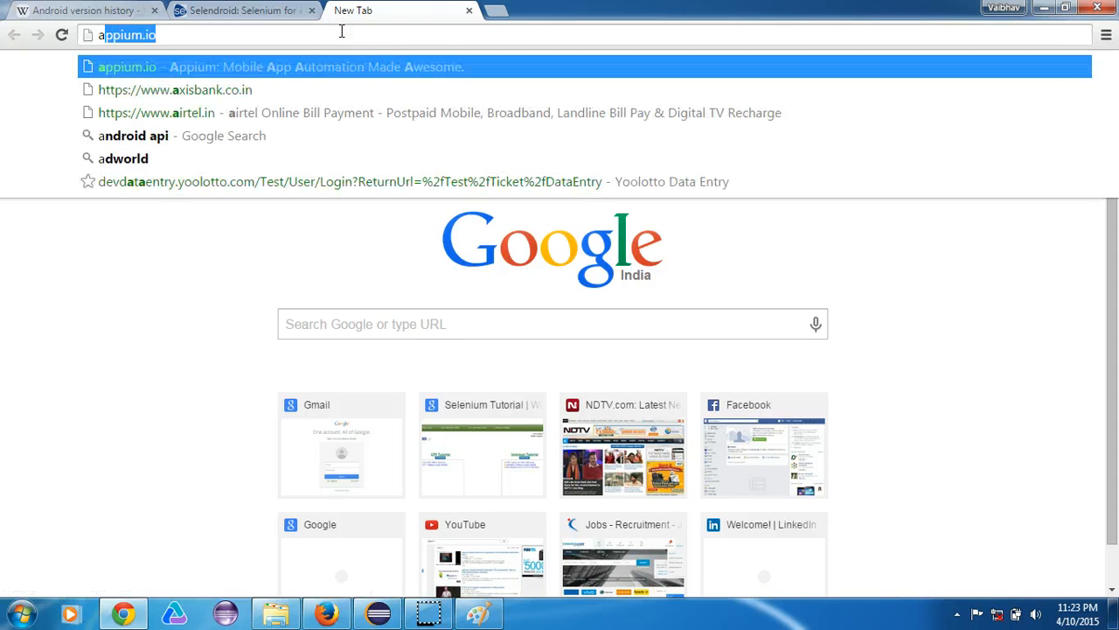
Step: Search 'appium api' and reach the Appium API Reference at the Appium Design section
{"action": "type", "text": "ppium api"}
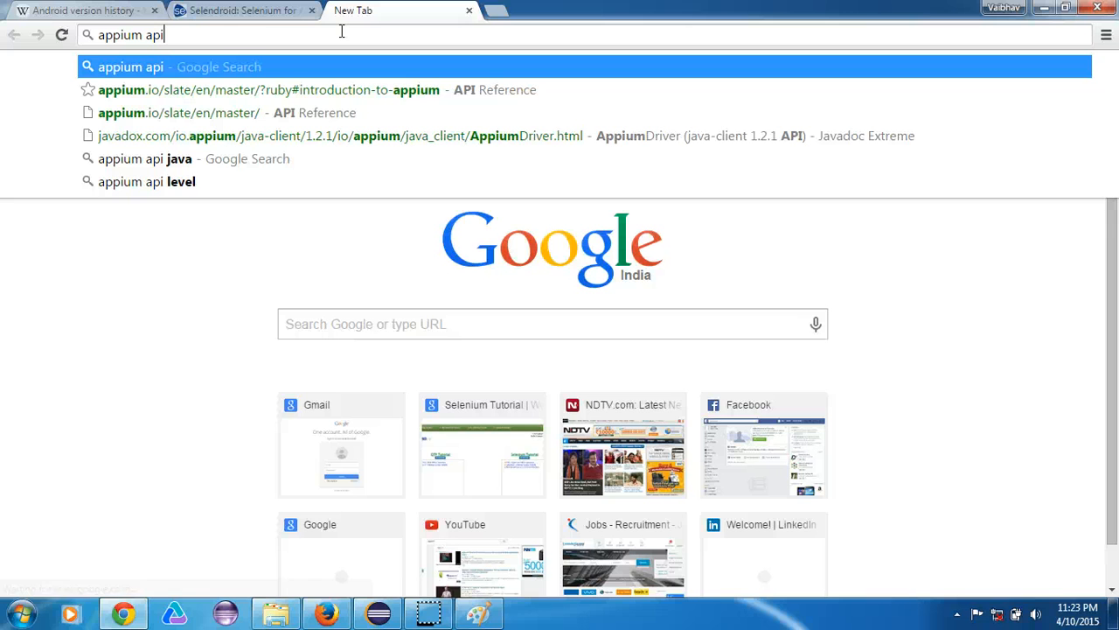
{"action": "type", "text": "l"}
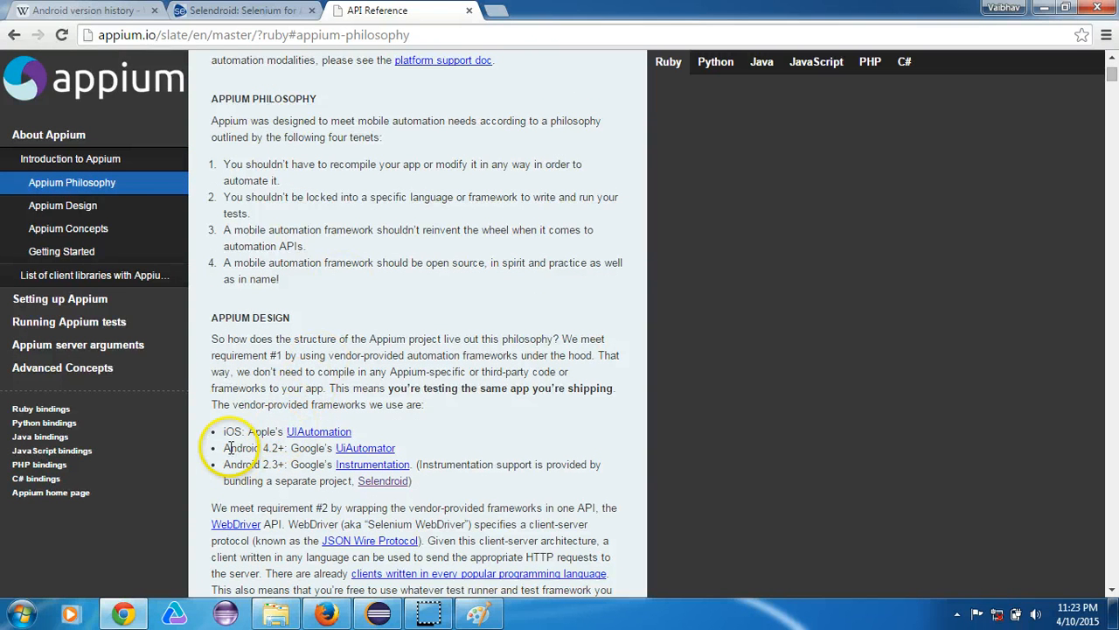
Step: Highlight 'Android 4.2+' in Appium Design and compare it with the Wikipedia API list
{"action": "double_click", "coordinate": [256, 448]}
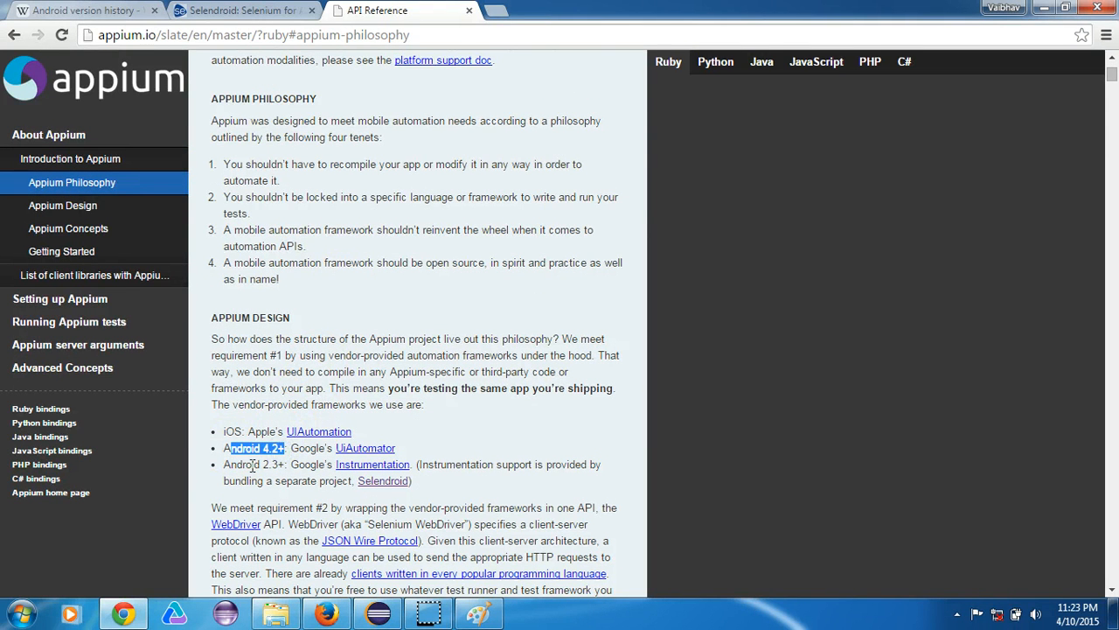
{"action": "mouse_move", "coordinate": [271, 441]}
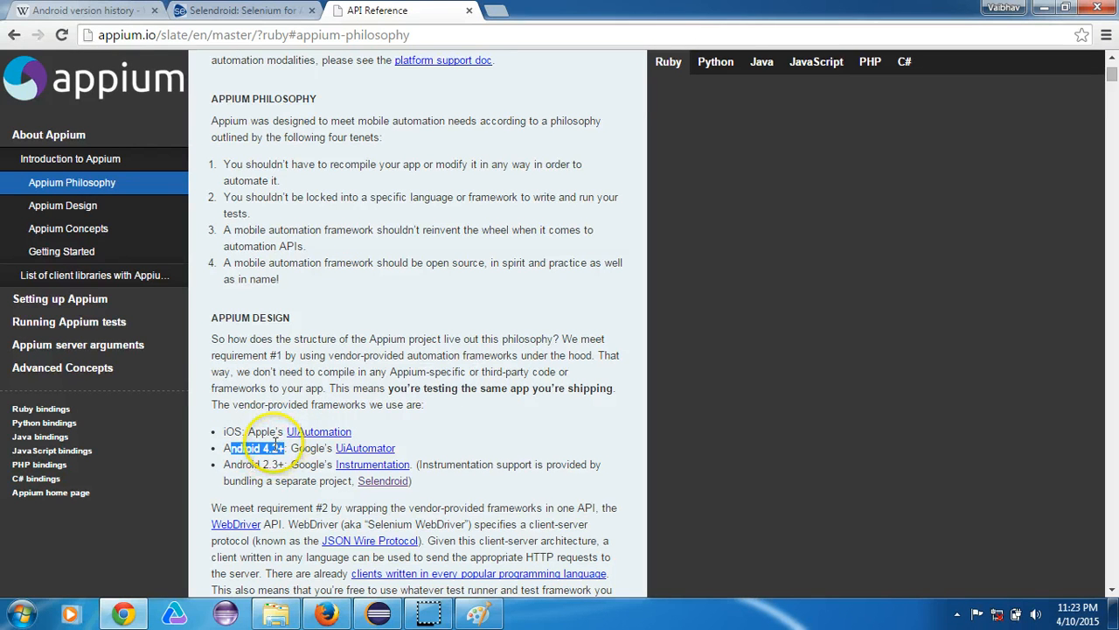
{"action": "left_click", "coordinate": [79, 11]}
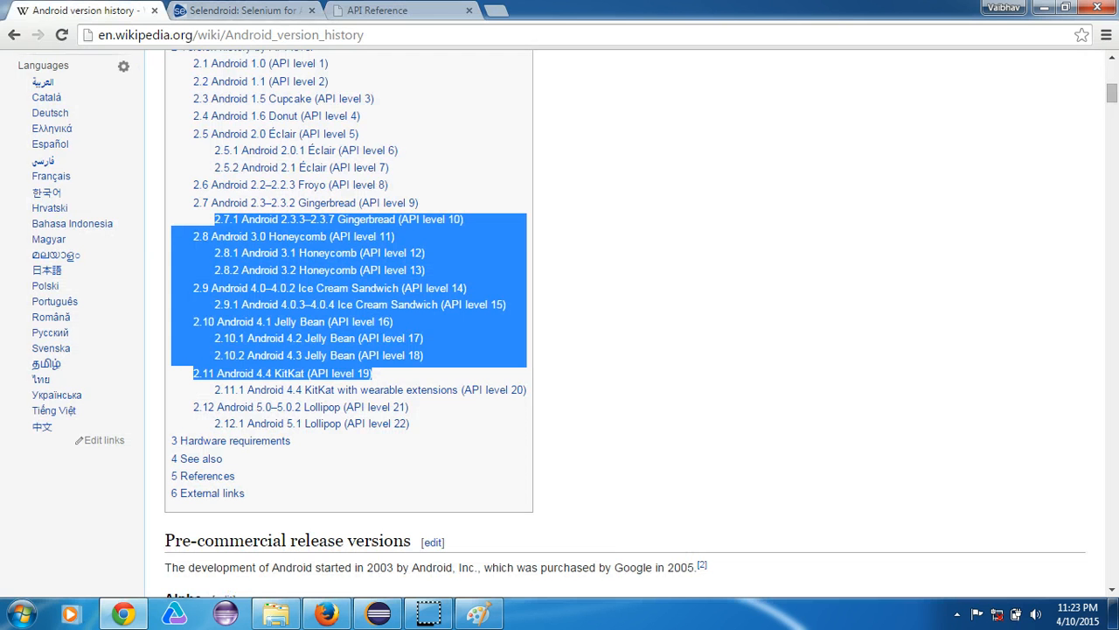
{"action": "mouse_move", "coordinate": [297, 342]}
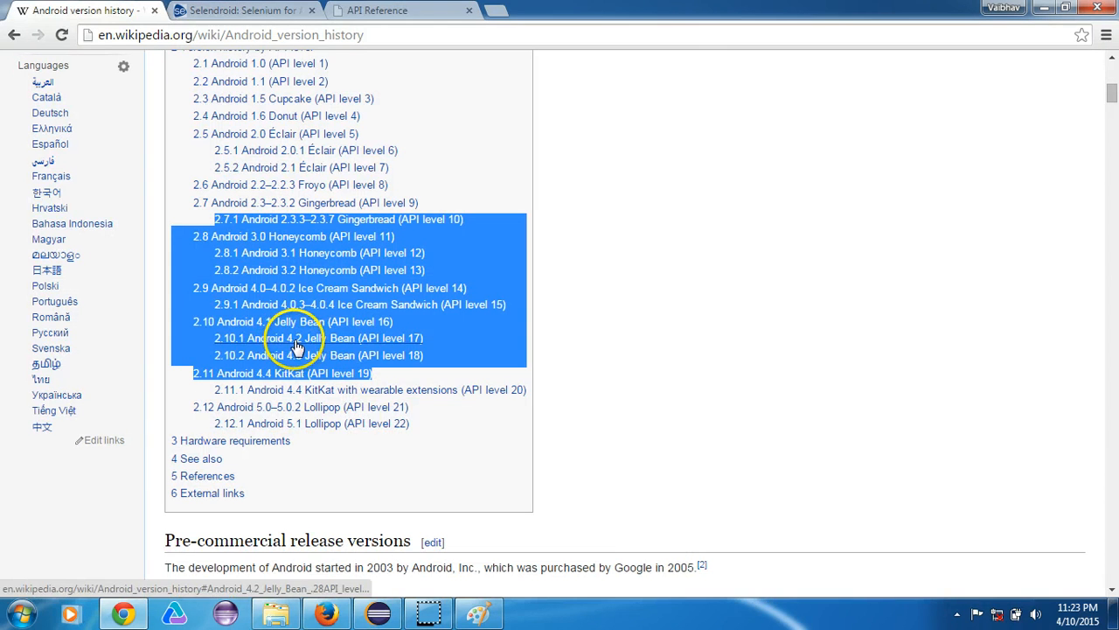
{"action": "mouse_move", "coordinate": [409, 361]}
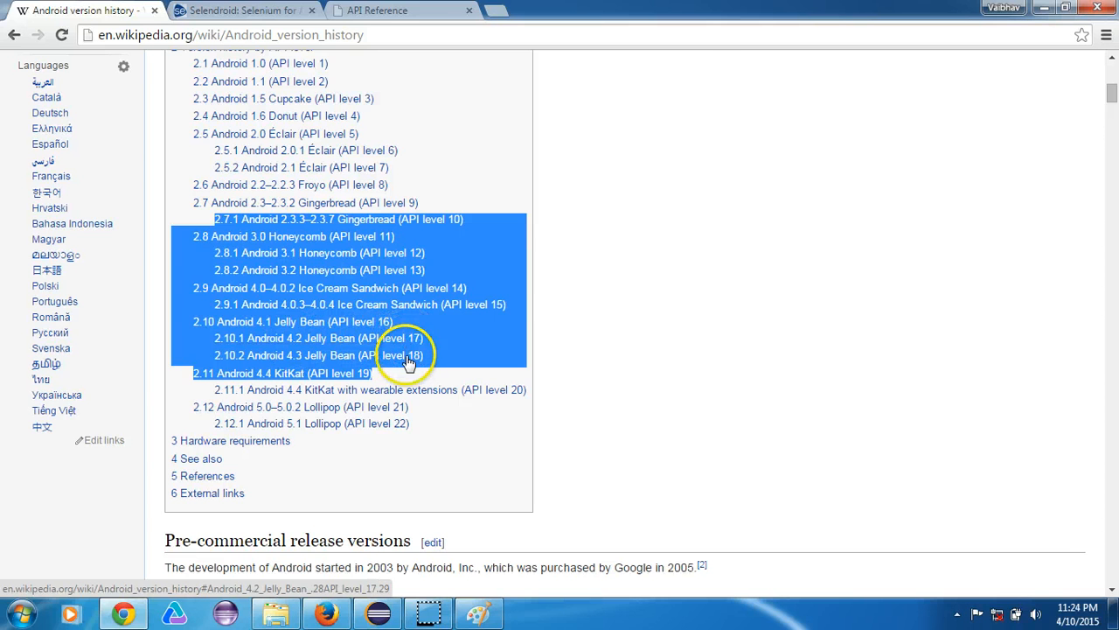
{"action": "left_click", "coordinate": [376, 10]}
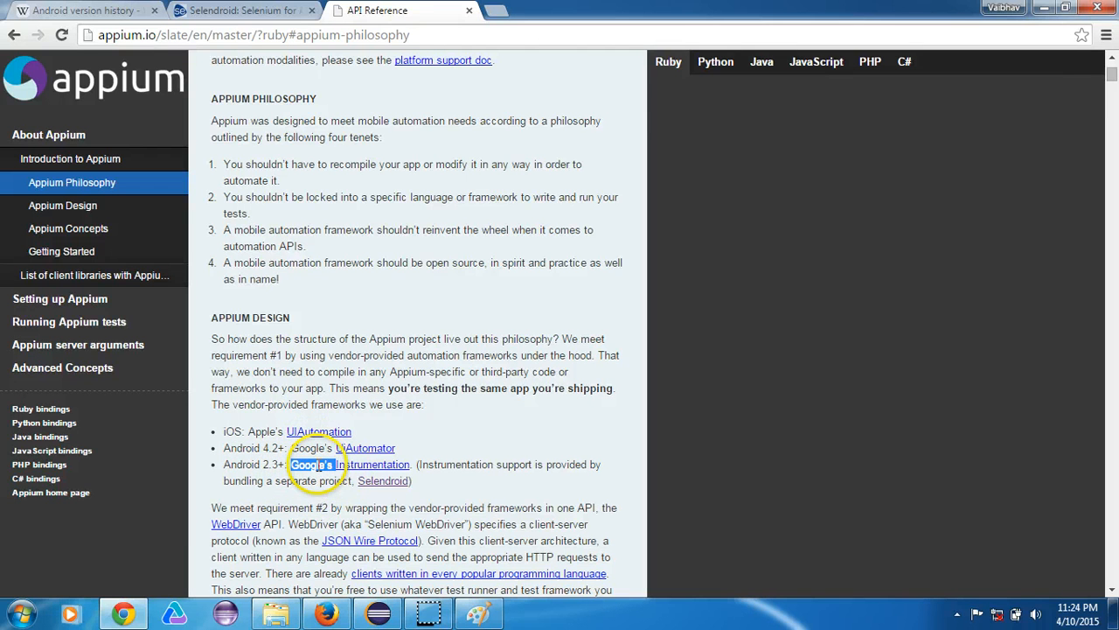
{"action": "left_click", "coordinate": [78, 10]}
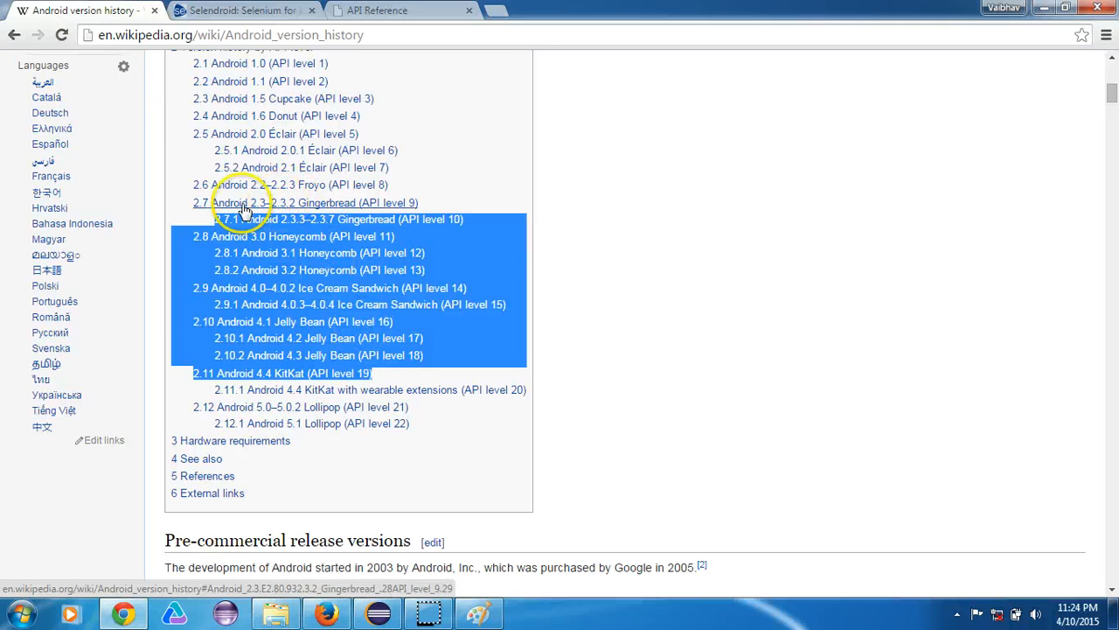
Step: Check Appium and Selendroid support notes against each other, finishing on the Wikipedia version history
{"action": "left_click", "coordinate": [385, 11]}
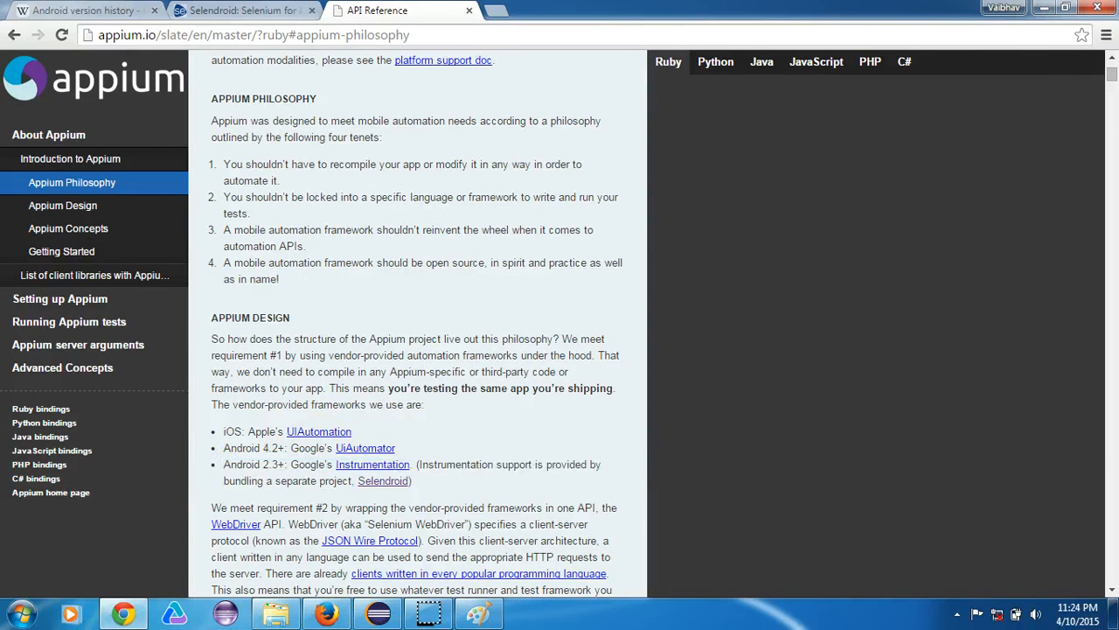
{"action": "left_click", "coordinate": [241, 11]}
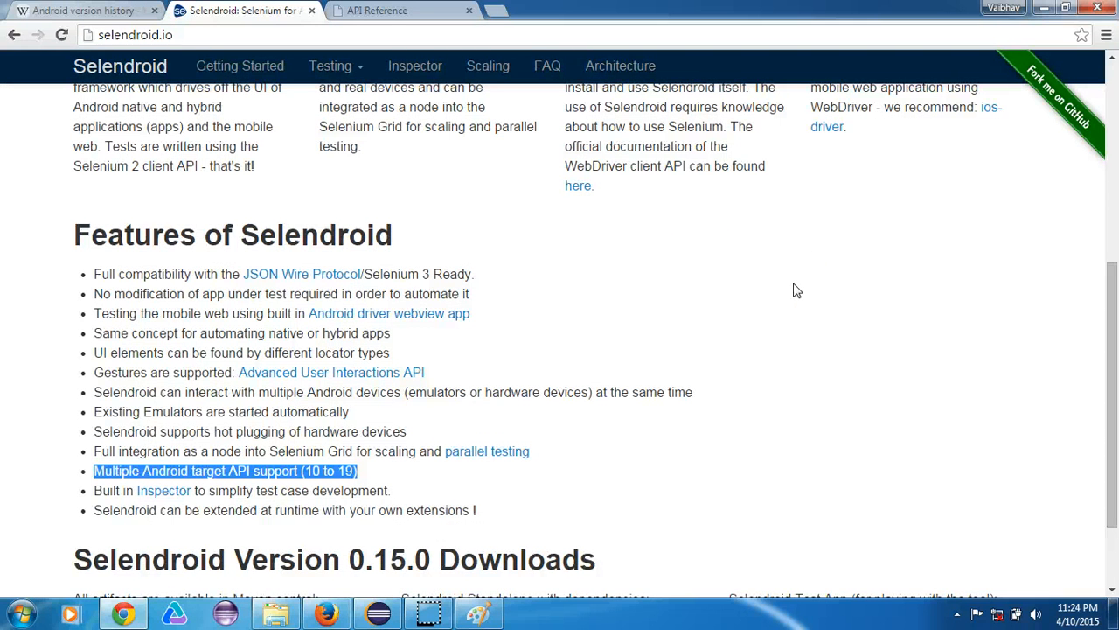
{"action": "left_click", "coordinate": [84, 10]}
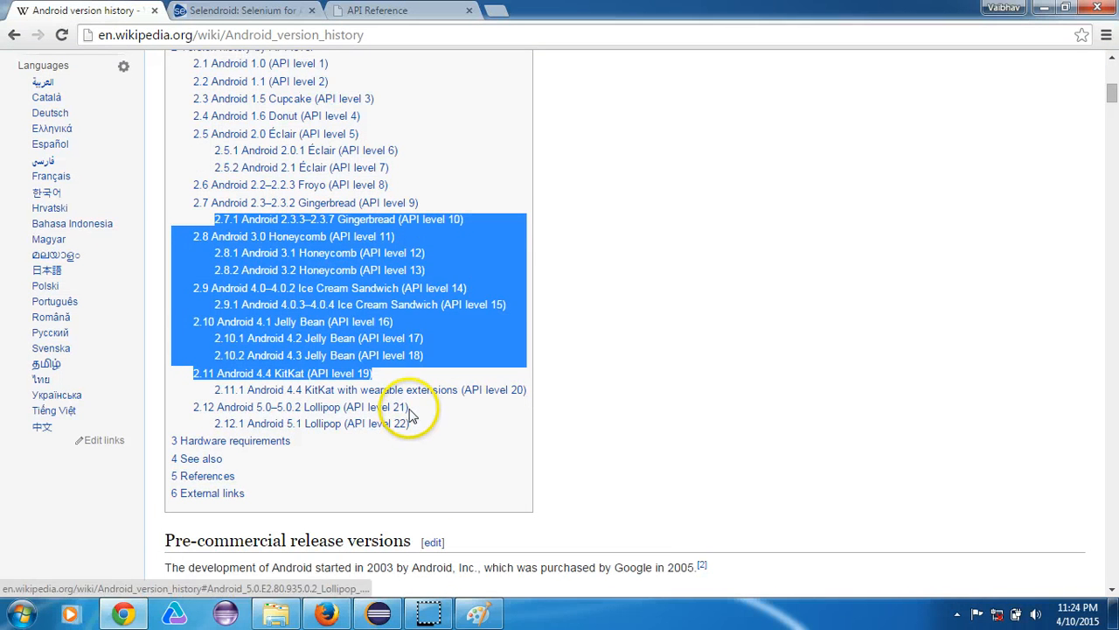
{"action": "mouse_move", "coordinate": [418, 427]}
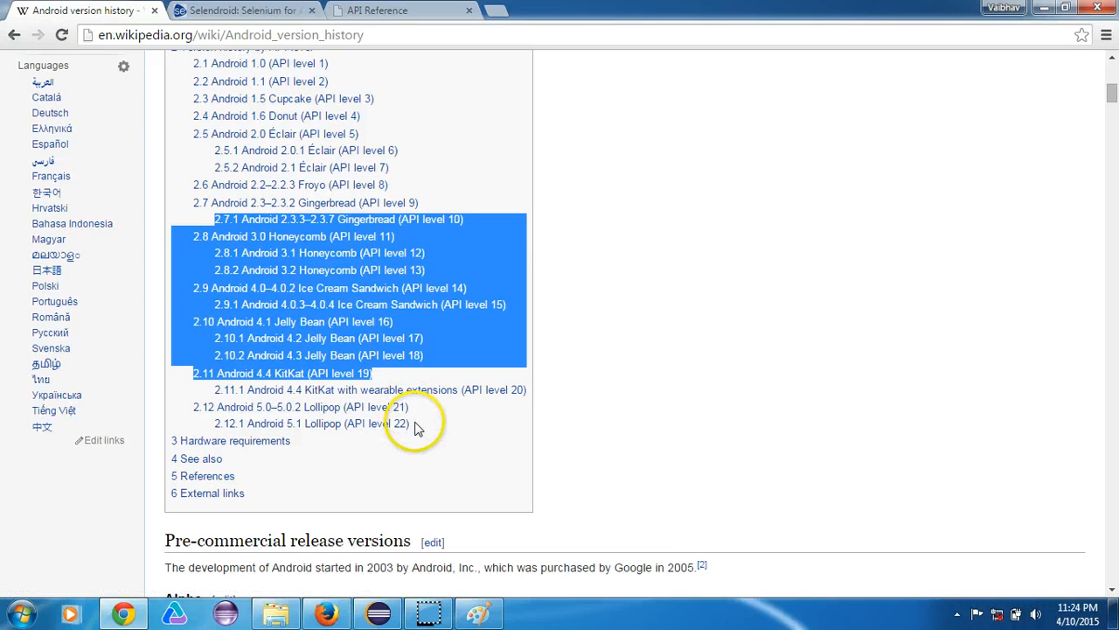